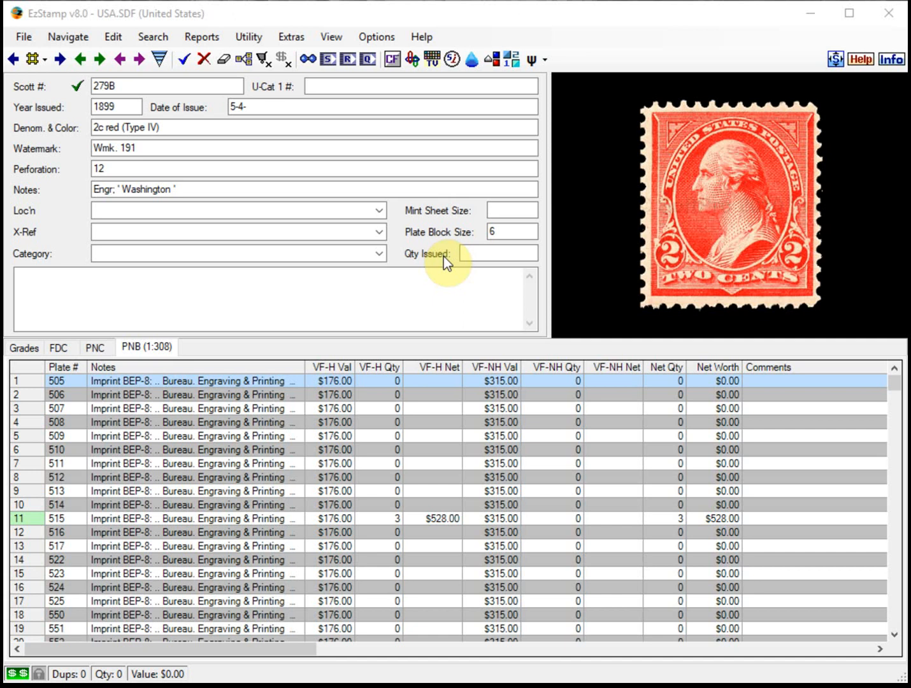
pyautogui.moveTo(439, 225)
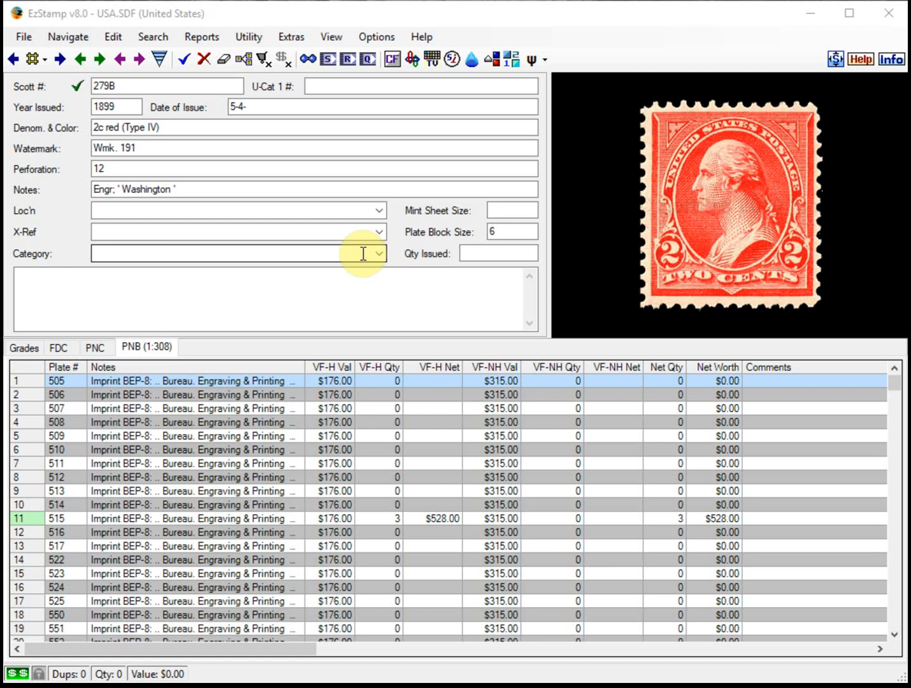
pyautogui.moveTo(367, 254)
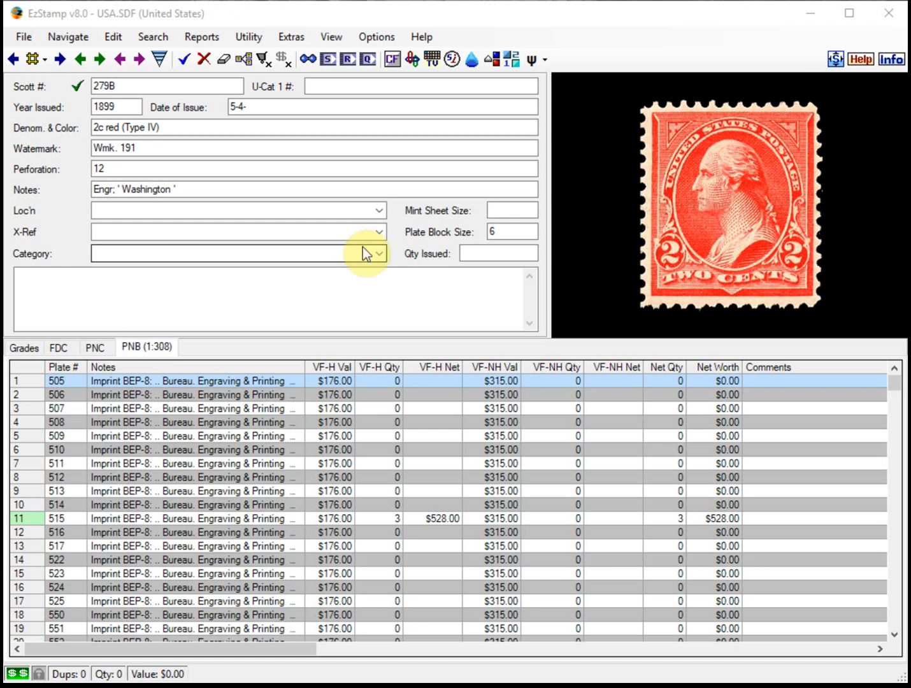
pyautogui.moveTo(367, 253)
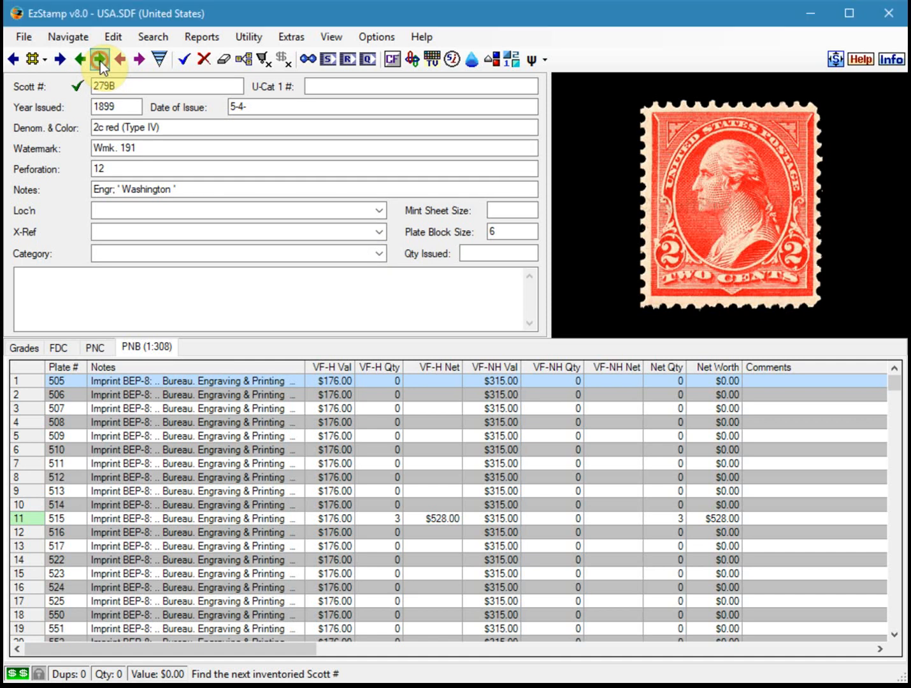
# Jump ahead through inventoried Scott numbers from 279B past 300 to 406
pyautogui.click(100, 59)
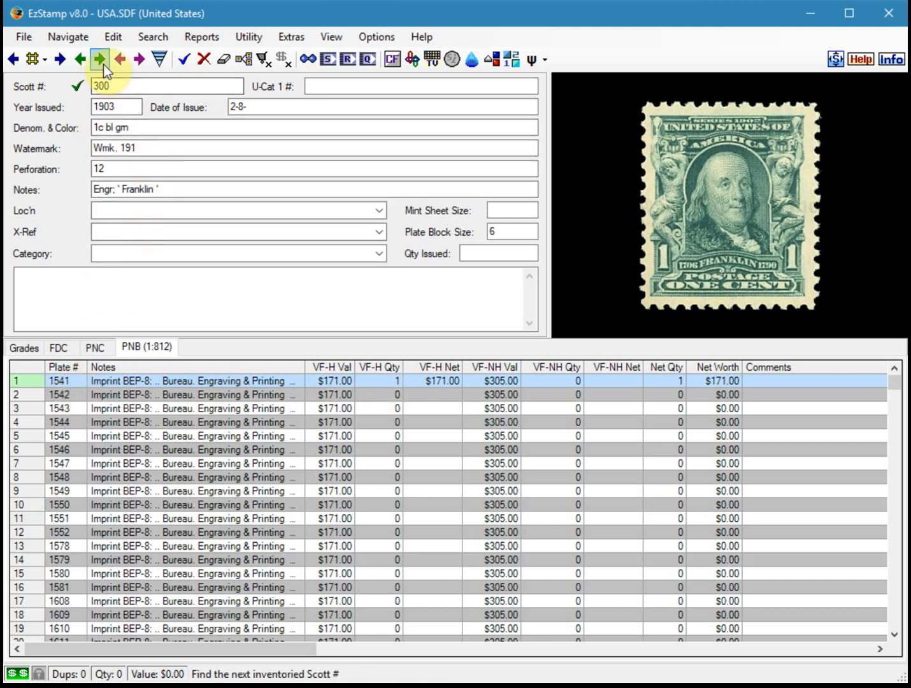
pyautogui.click(99, 58)
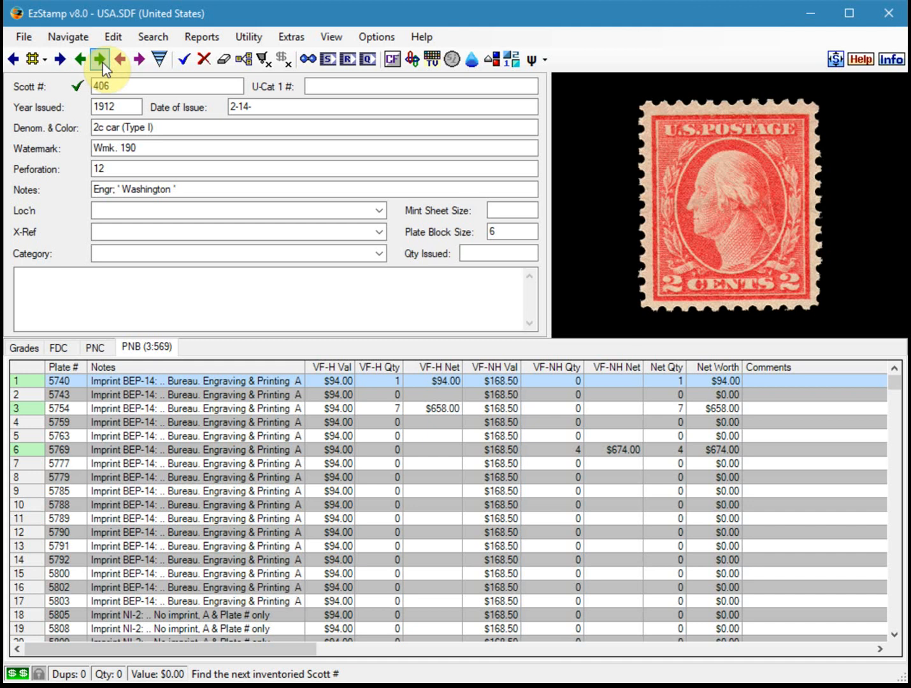
pyautogui.moveTo(118, 58)
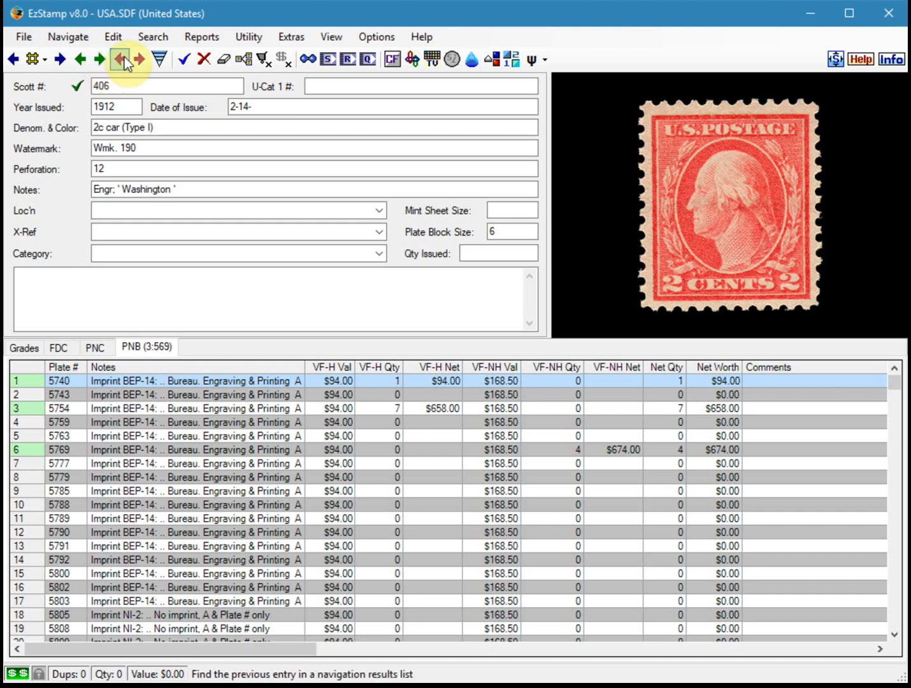
# Launch PNB Search/Report from the plate block grid's context menu on Scott 406
pyautogui.click(153, 35)
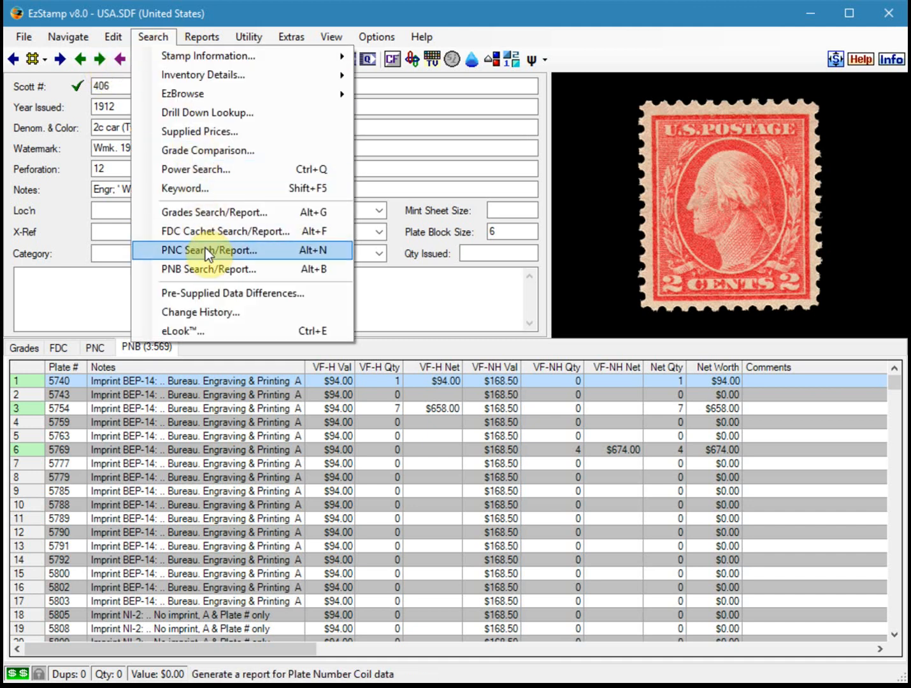
pyautogui.click(207, 269)
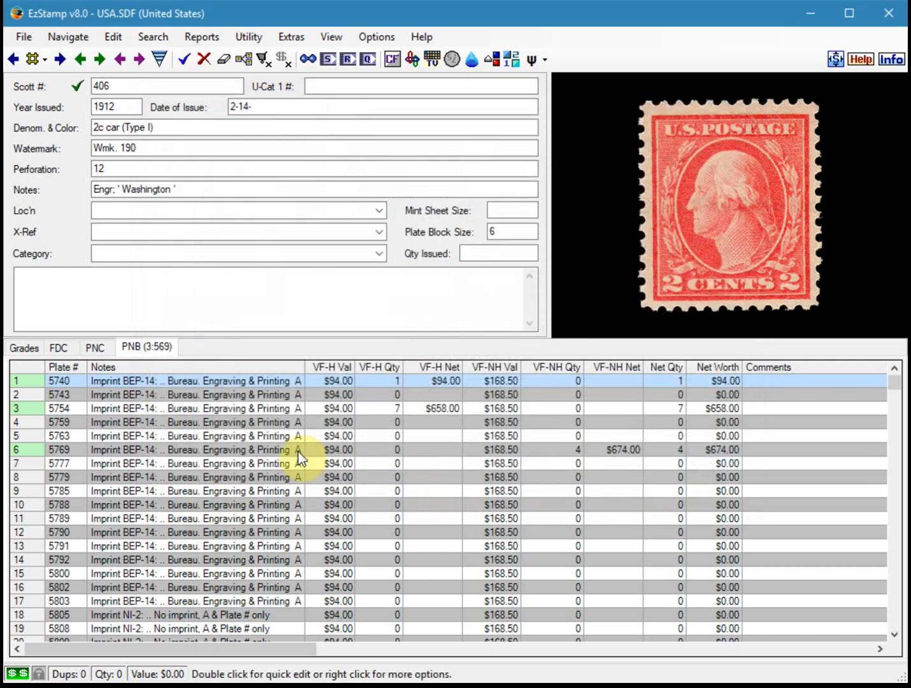
pyautogui.moveTo(300, 439)
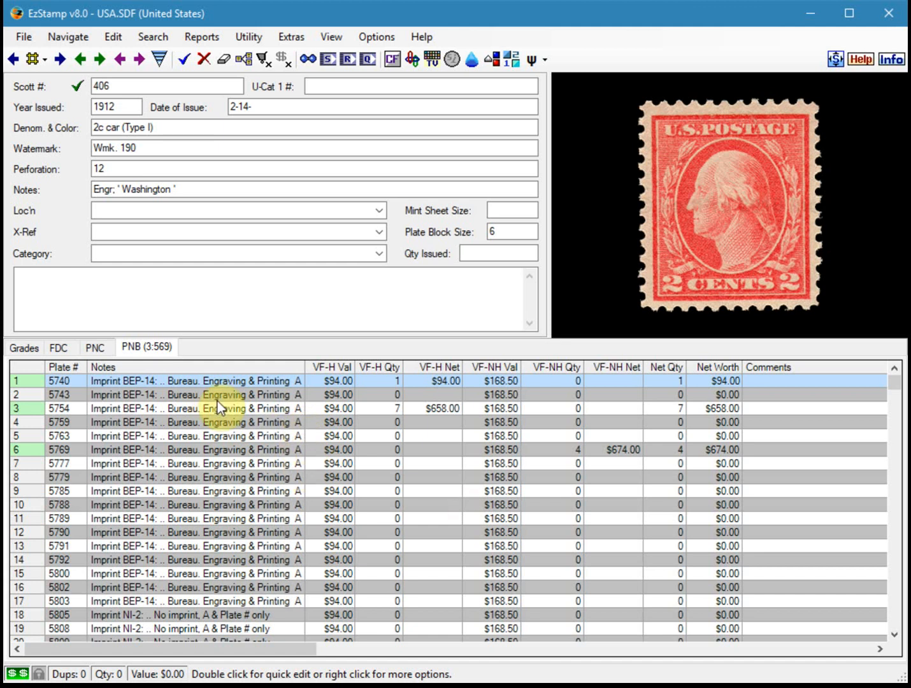
pyautogui.rightClick(225, 408)
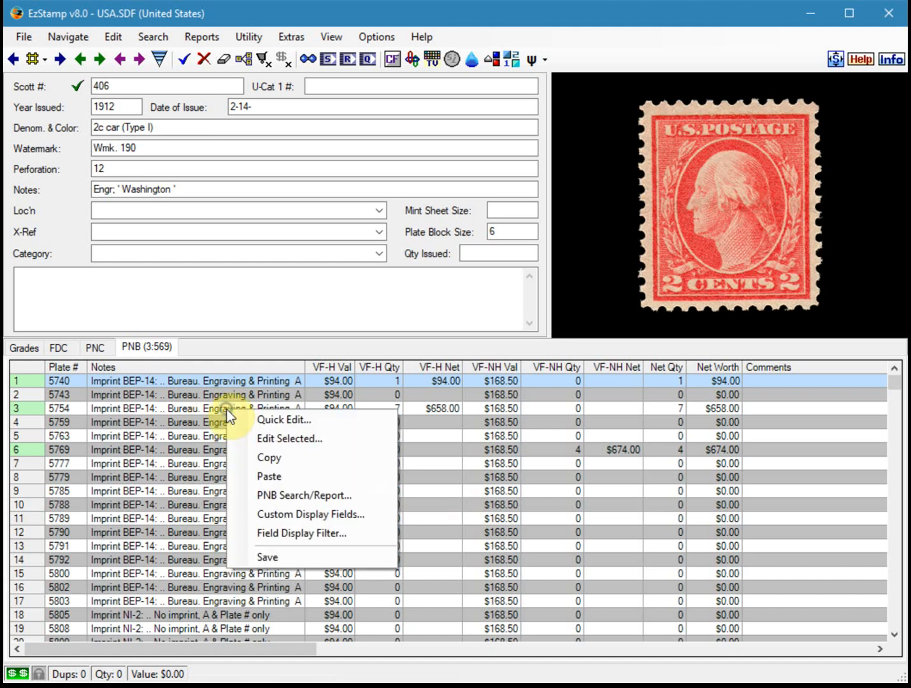
pyautogui.moveTo(305, 495)
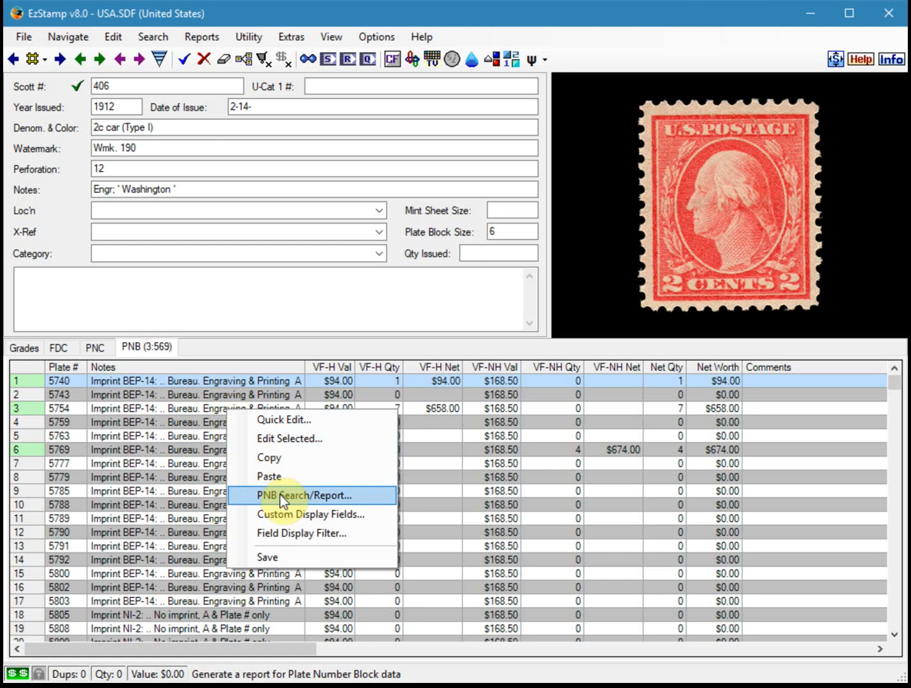
pyautogui.click(304, 494)
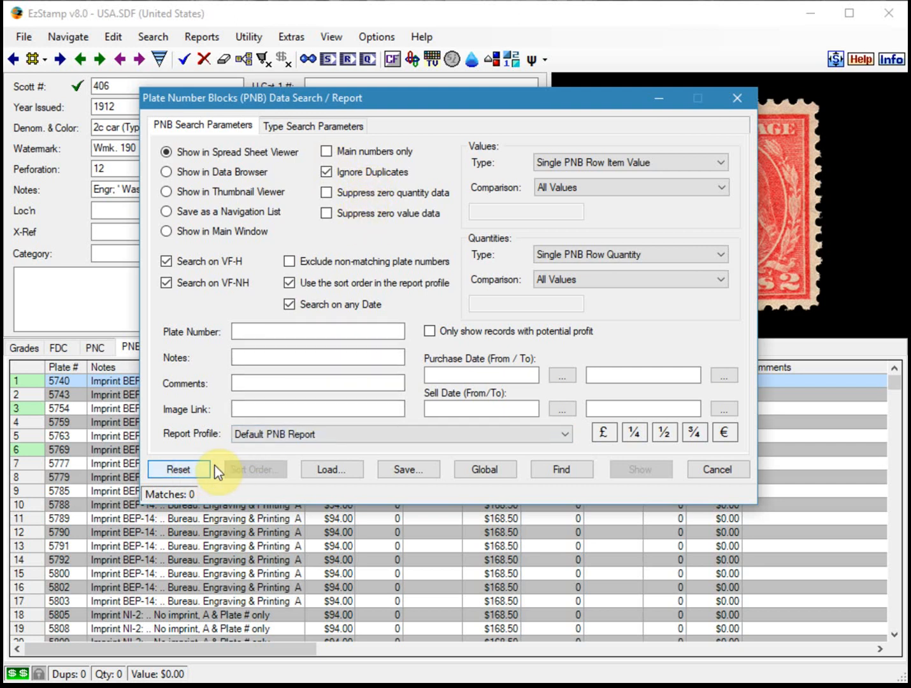
# Reset the PNB search to defaults and find all inventoried plate blocks
pyautogui.click(561, 470)
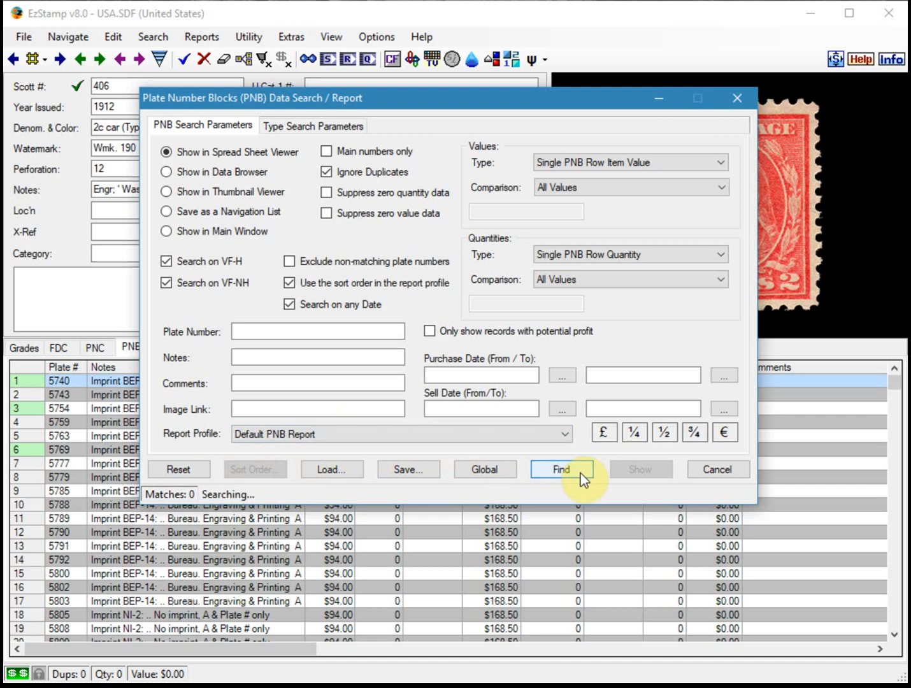
pyautogui.click(561, 470)
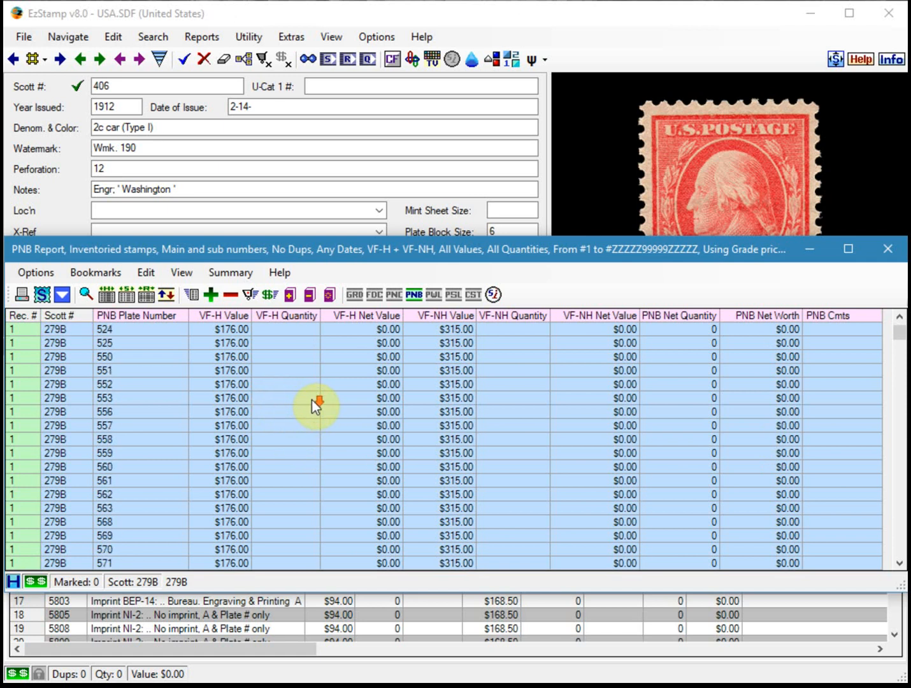
# Review the PNB report entries from 279B through 300 and 406, then close it
pyautogui.scroll(-3)
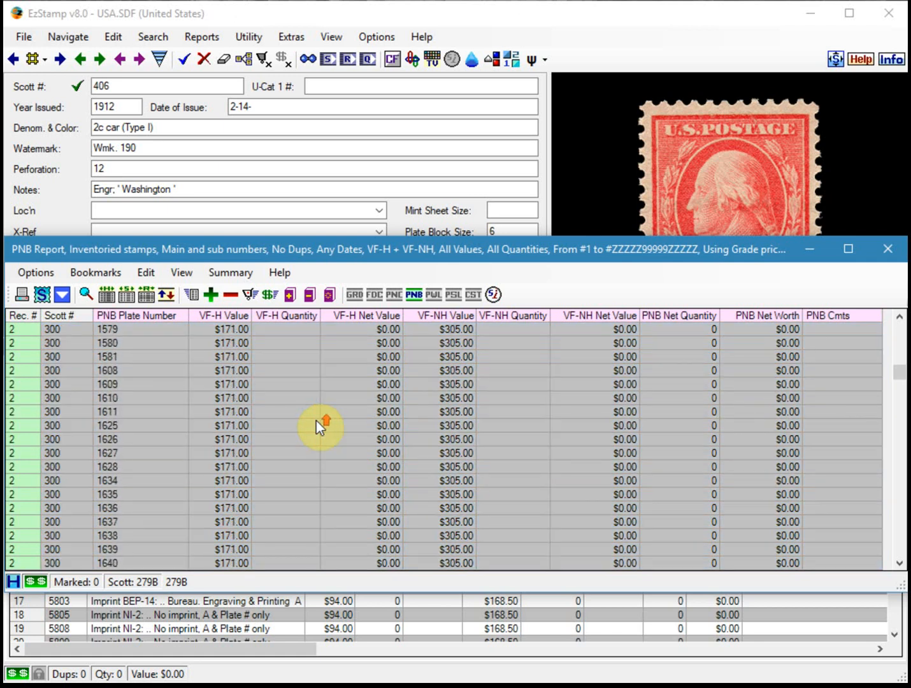
pyautogui.scroll(-3)
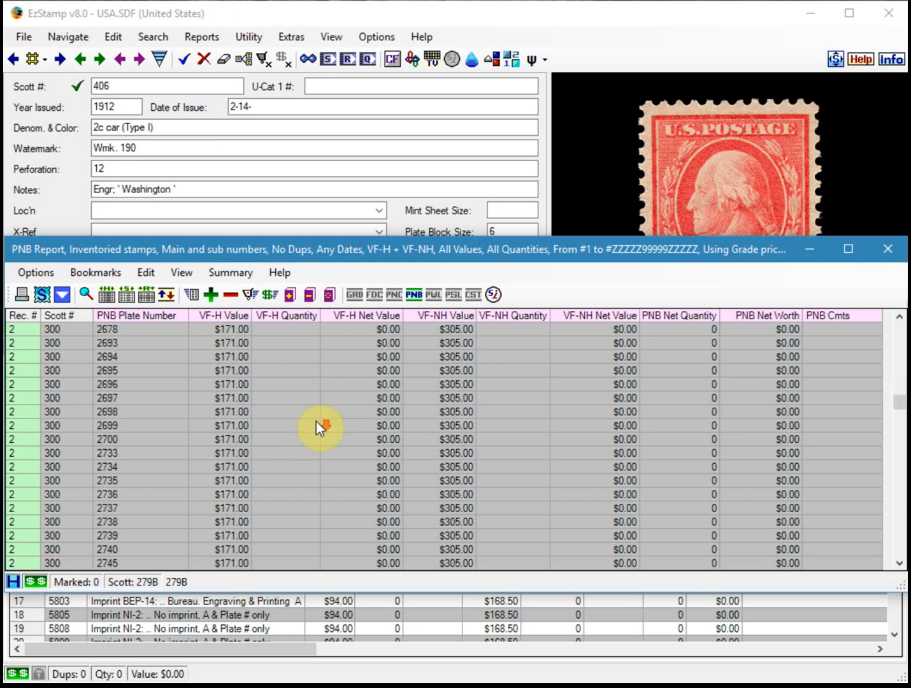
pyautogui.scroll(-3)
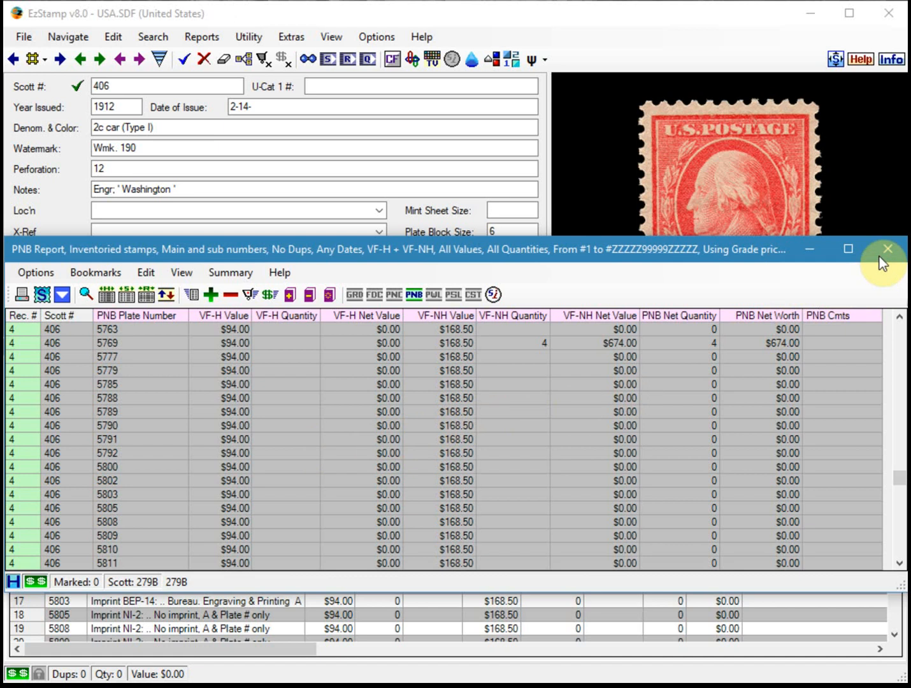
pyautogui.click(887, 248)
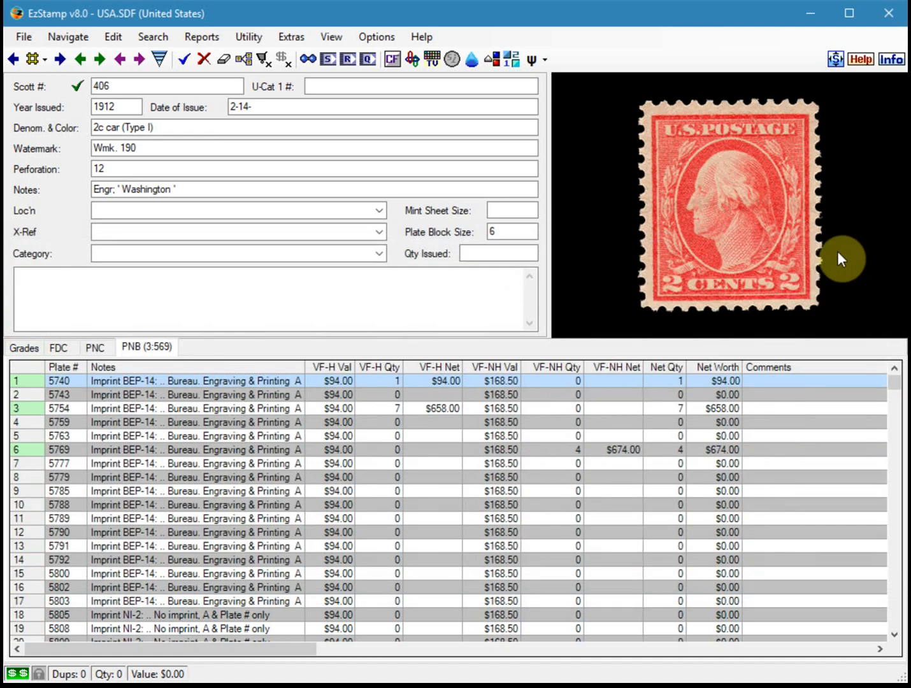
pyautogui.moveTo(616, 502)
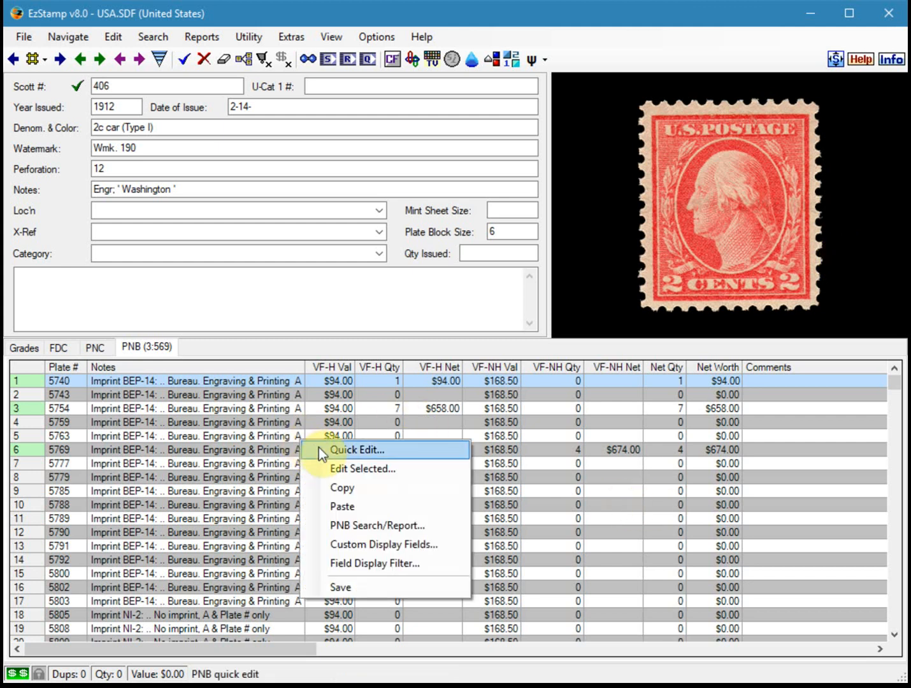
# Bring the PNB Search/Report dialog back up over Scott 406
pyautogui.click(377, 525)
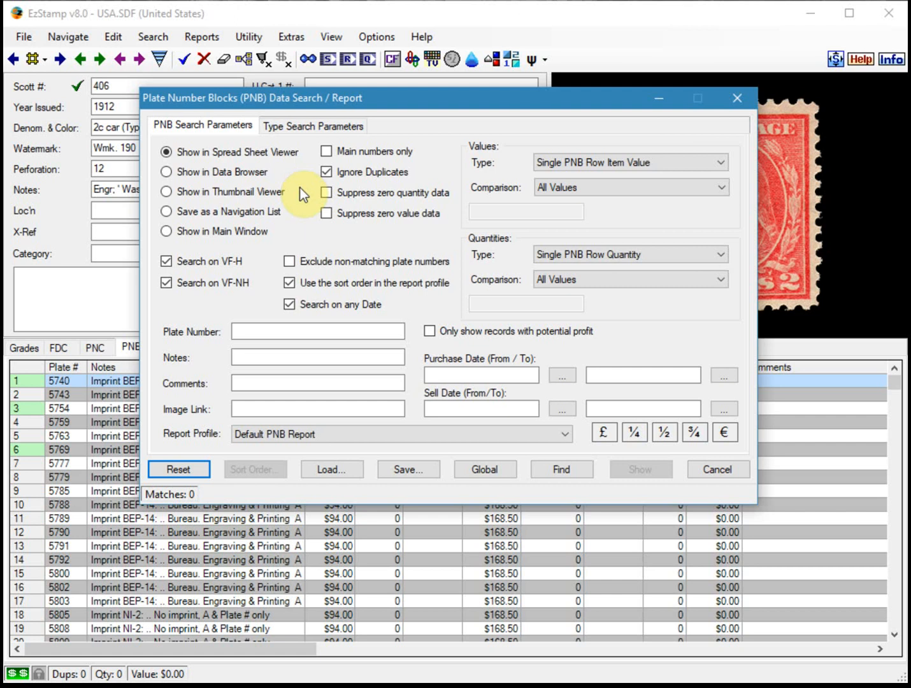
pyautogui.moveTo(304, 193)
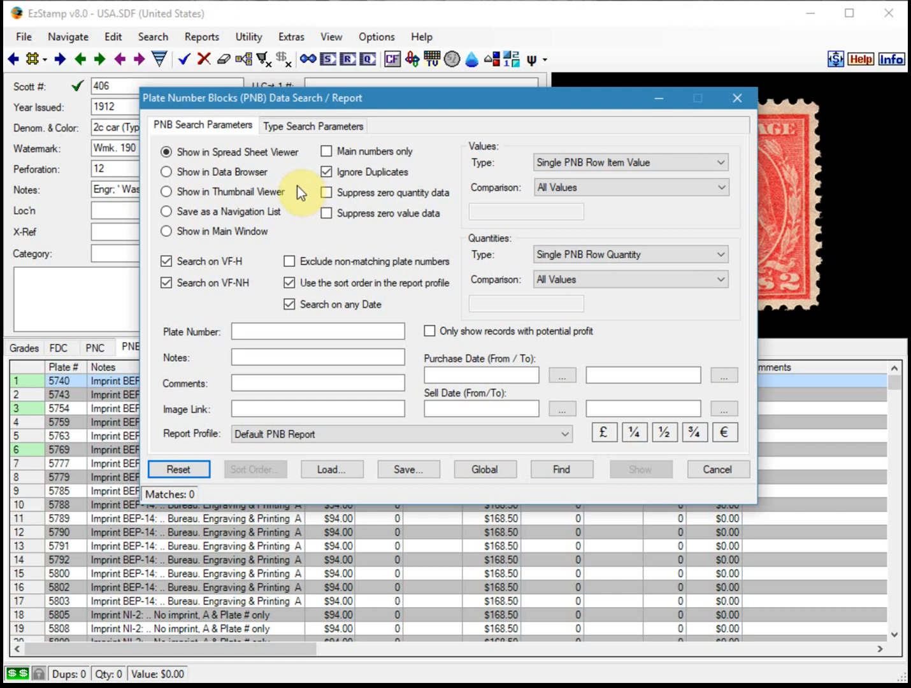
pyautogui.moveTo(395, 194)
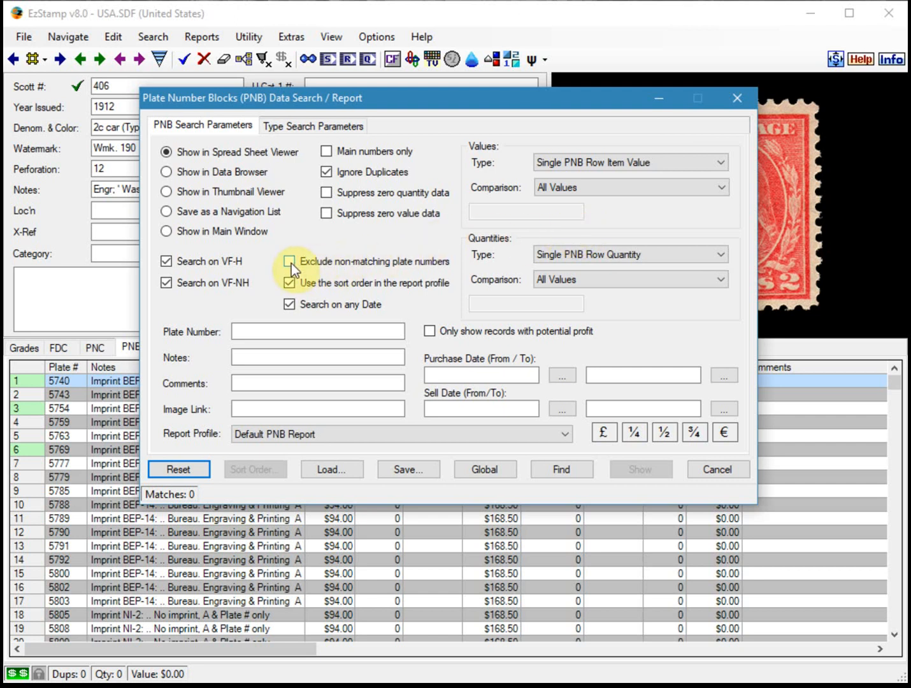
# Exclude non-matching plate numbers, require quantity Greater Than 0, find and show the PNB report
pyautogui.click(289, 262)
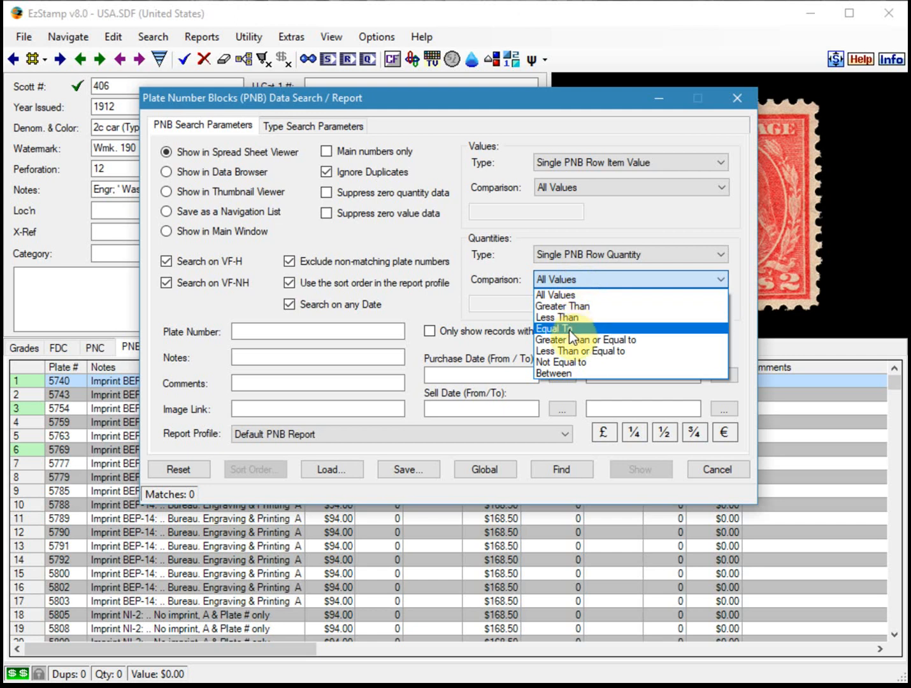
pyautogui.moveTo(566, 339)
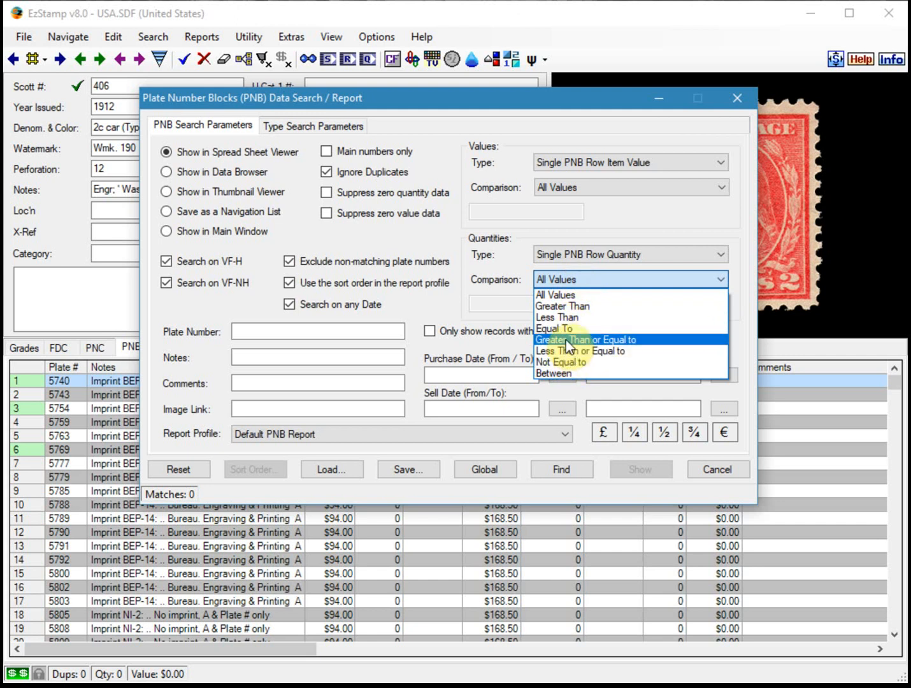
pyautogui.click(562, 306)
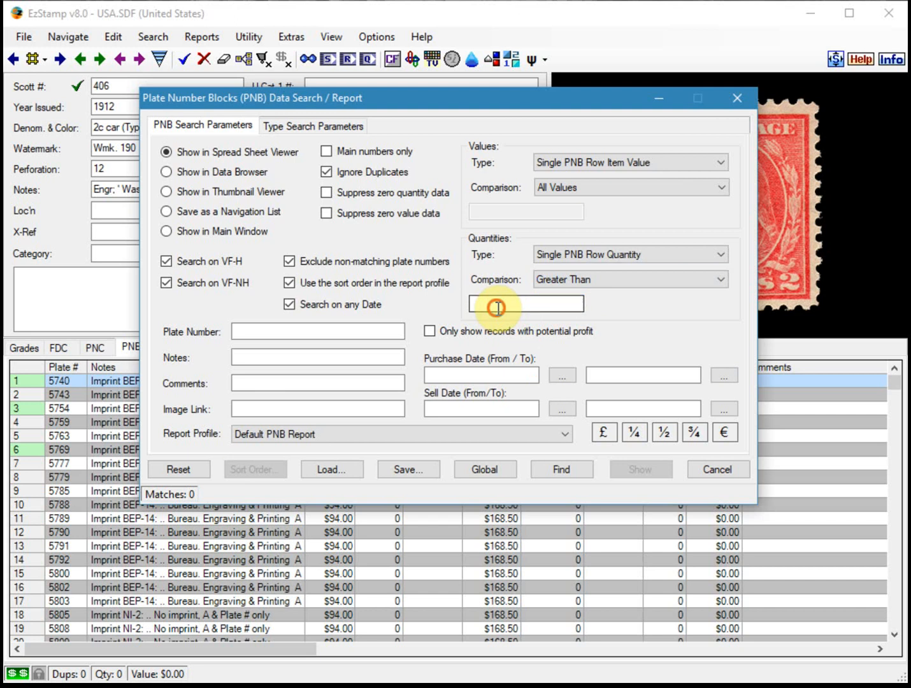
pyautogui.click(525, 303)
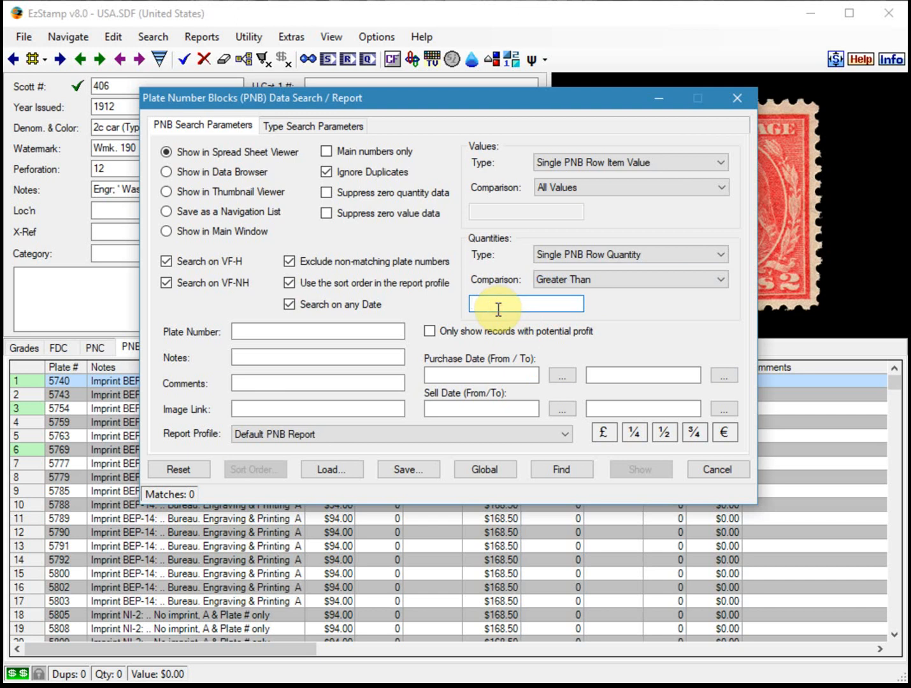
pyautogui.write('0')
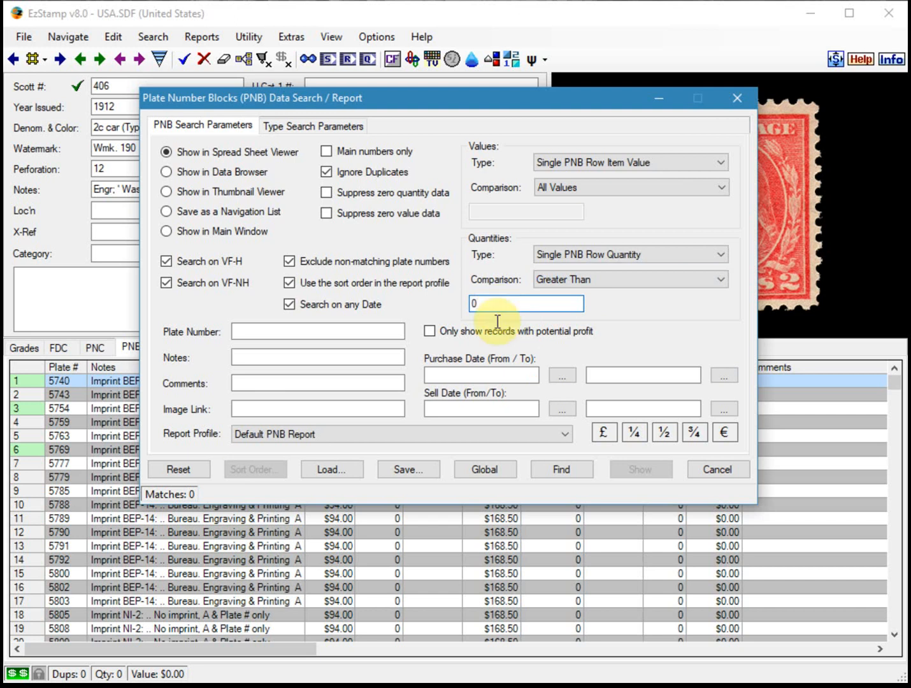
pyautogui.click(561, 470)
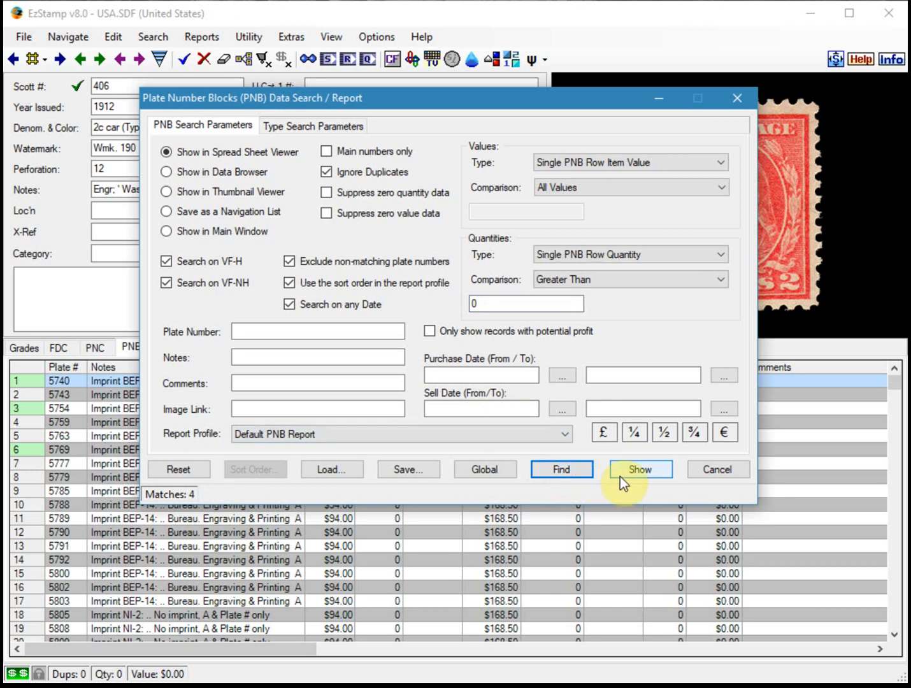
pyautogui.click(640, 471)
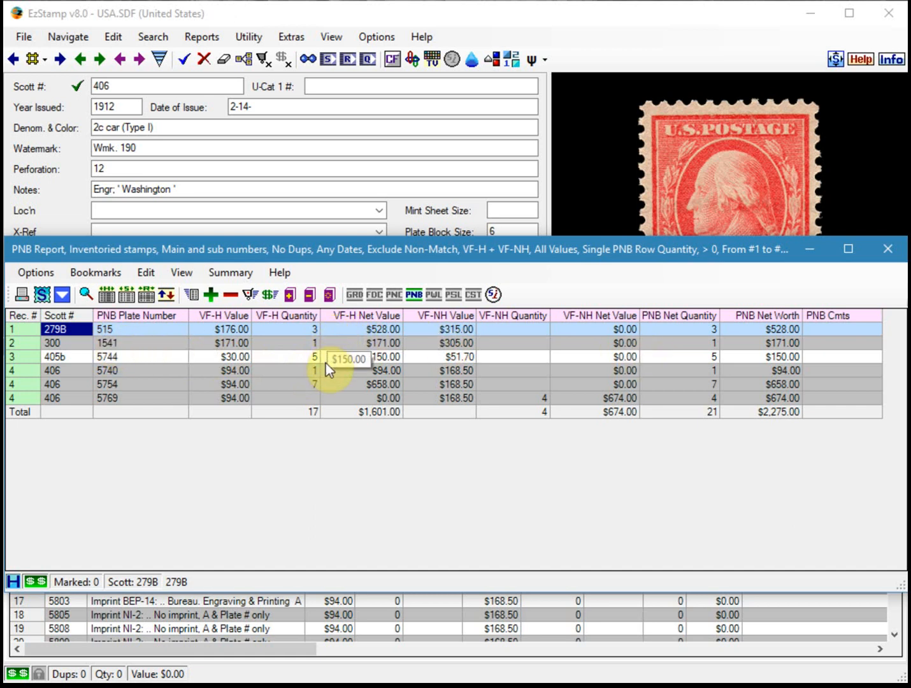
pyautogui.moveTo(414, 371)
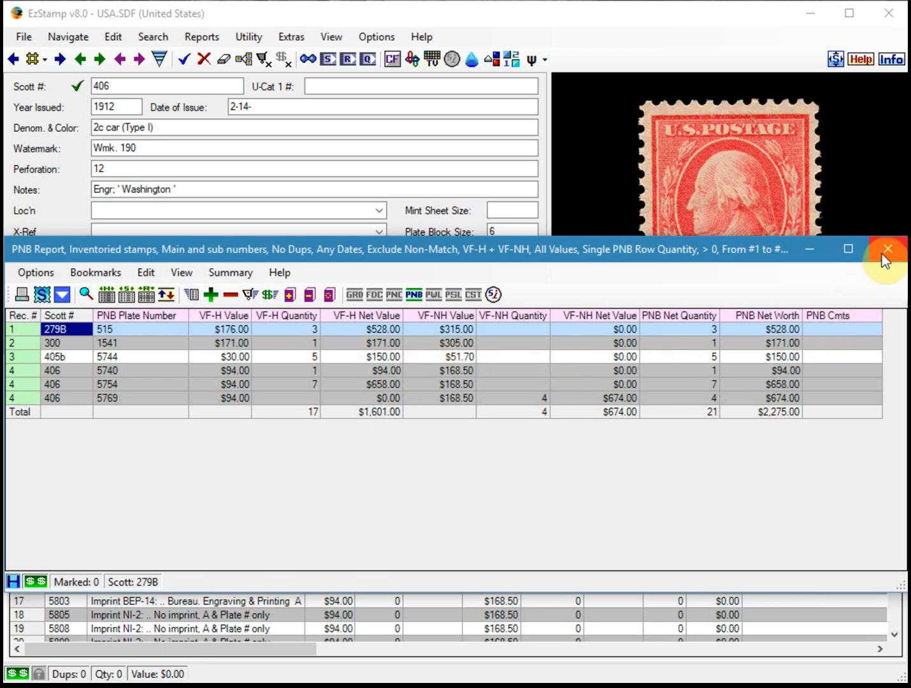
pyautogui.moveTo(887, 249)
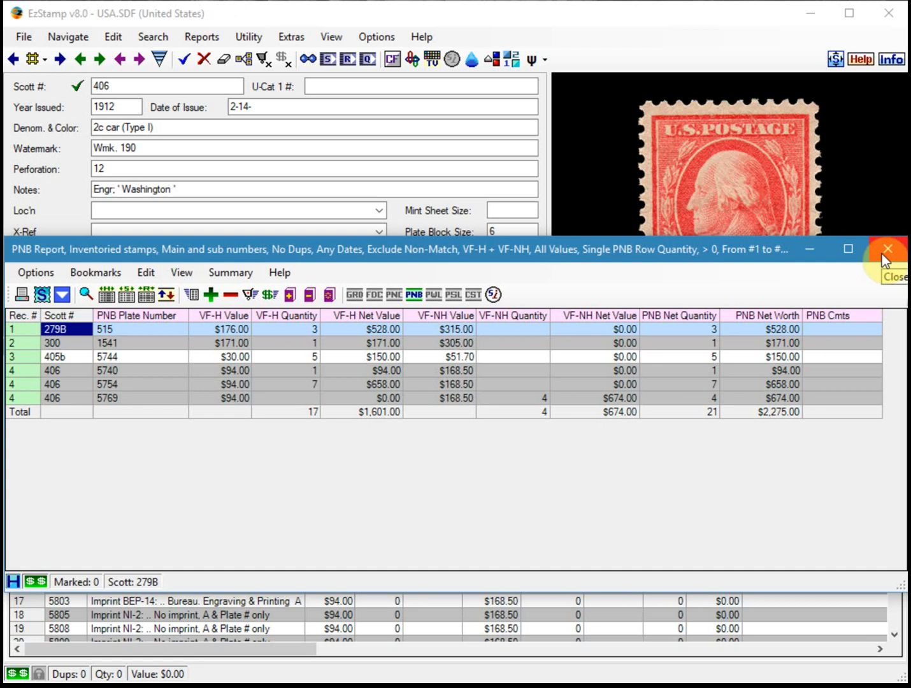
# Close the filtered PNB report and return to Scott 406's plate block grid options
pyautogui.click(887, 249)
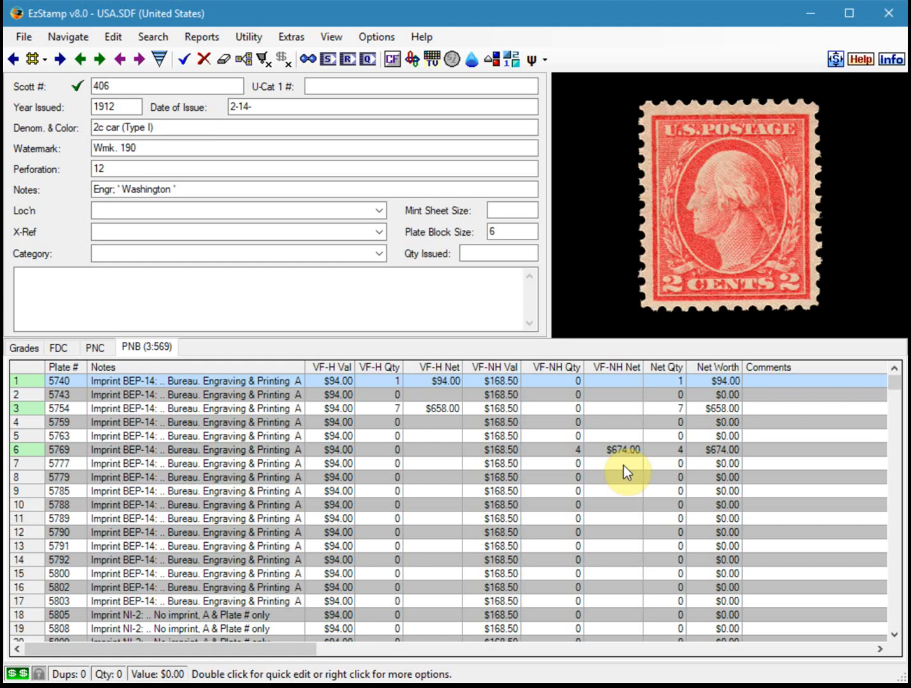
pyautogui.rightClick(628, 472)
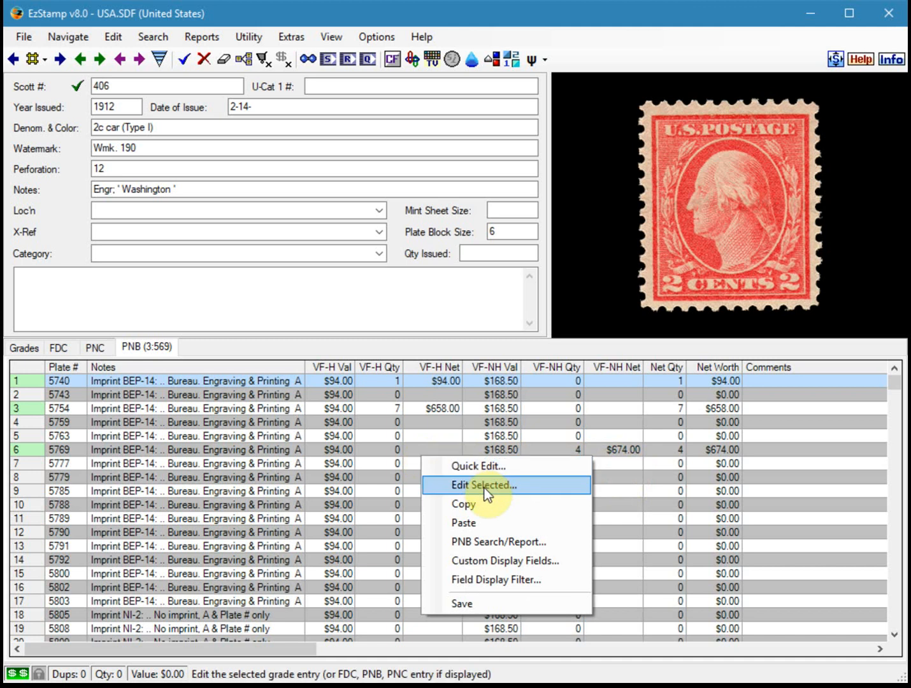
pyautogui.moveTo(485, 542)
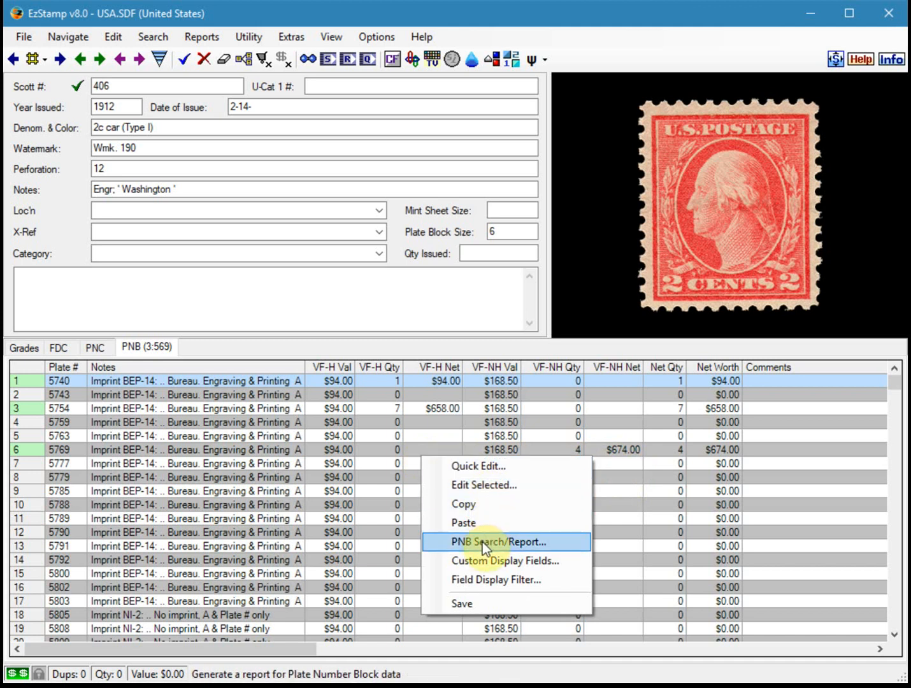
# Change the PNB quantity criterion to Greater Than or Equal to 5
pyautogui.click(503, 542)
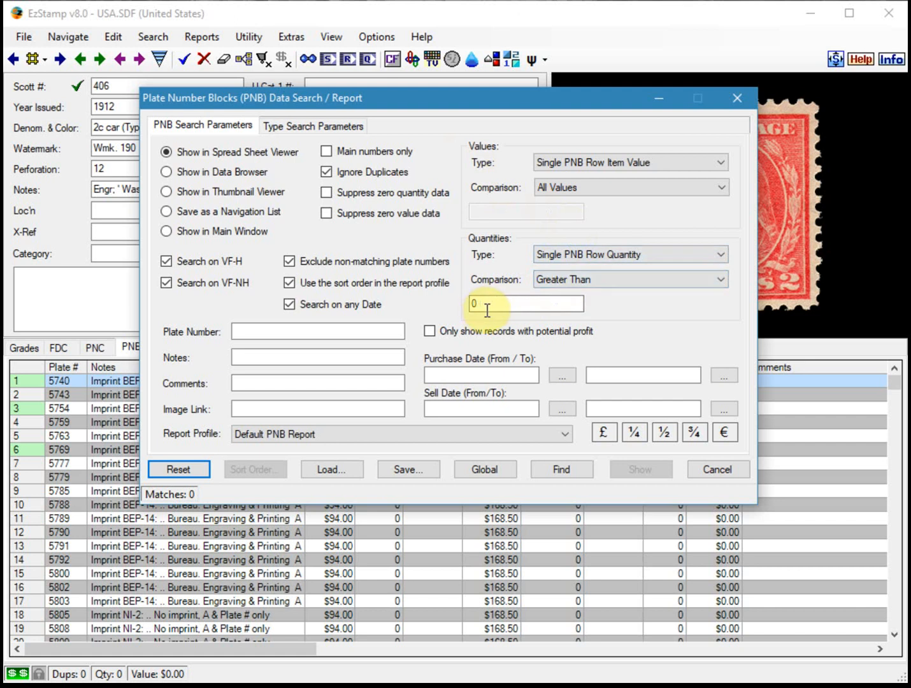
pyautogui.write('1')
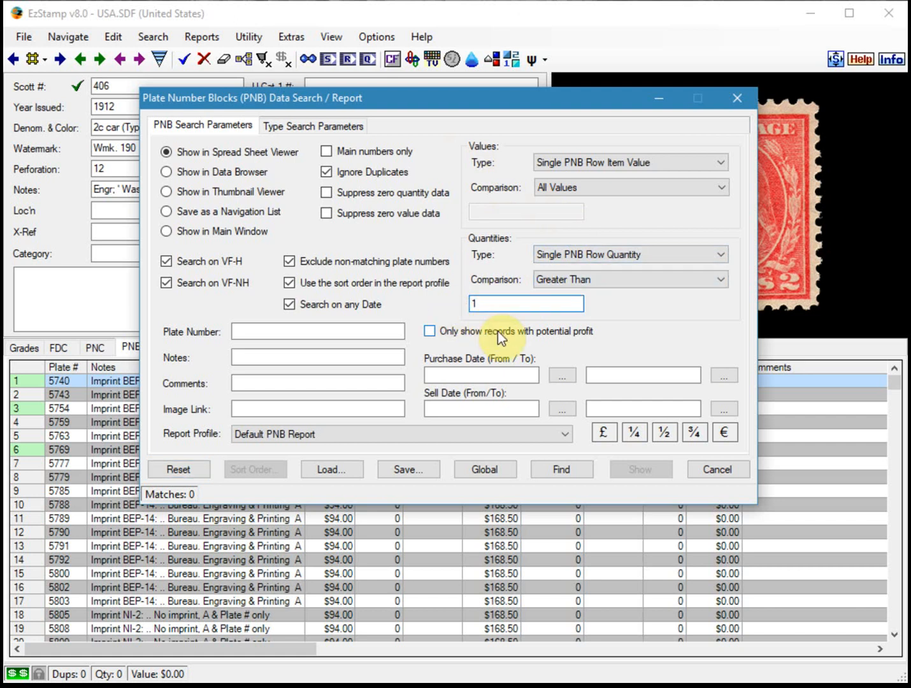
pyautogui.click(525, 304)
pyautogui.write('5')
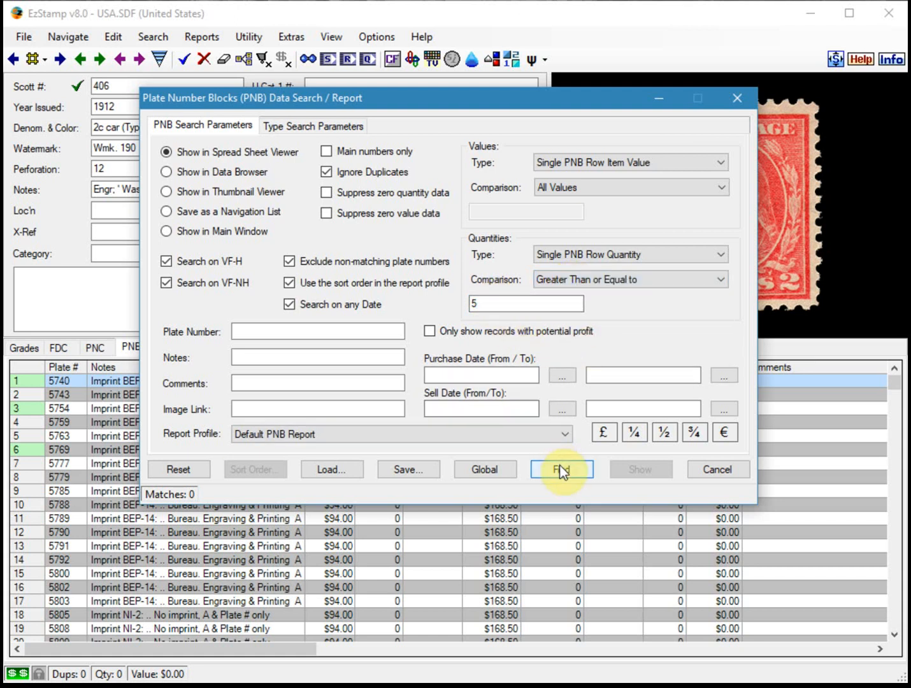
# Find plate blocks with quantity at least 5 (plates 5744, 5754) and close the report
pyautogui.click(561, 470)
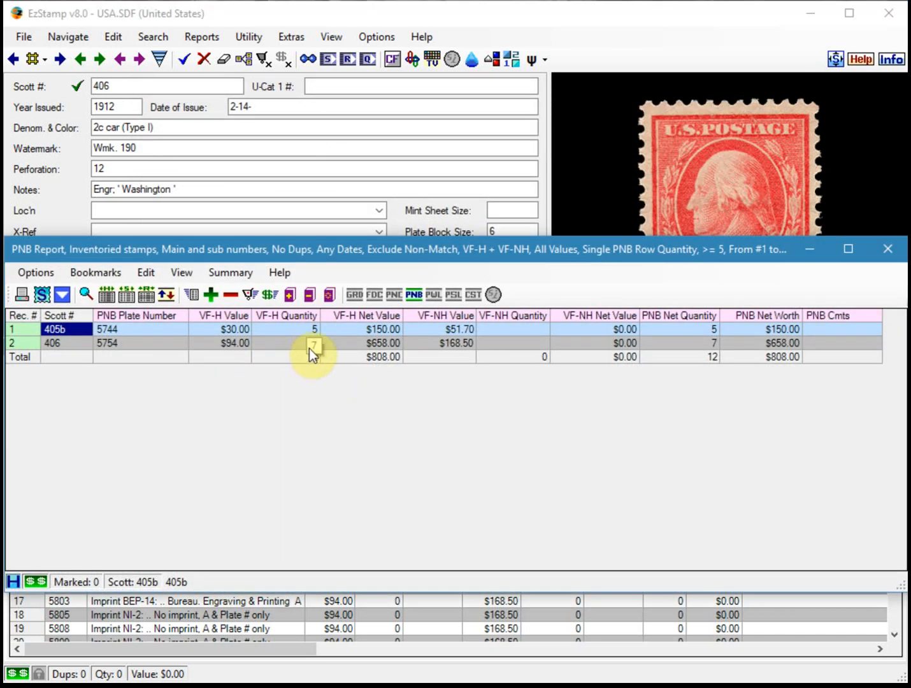
pyautogui.moveTo(887, 247)
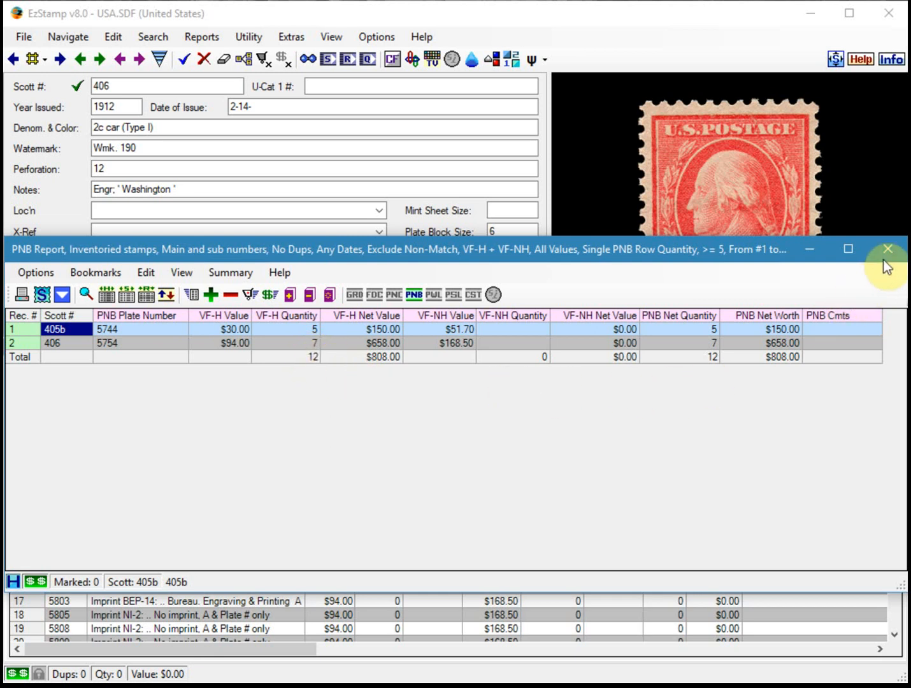
pyautogui.click(887, 248)
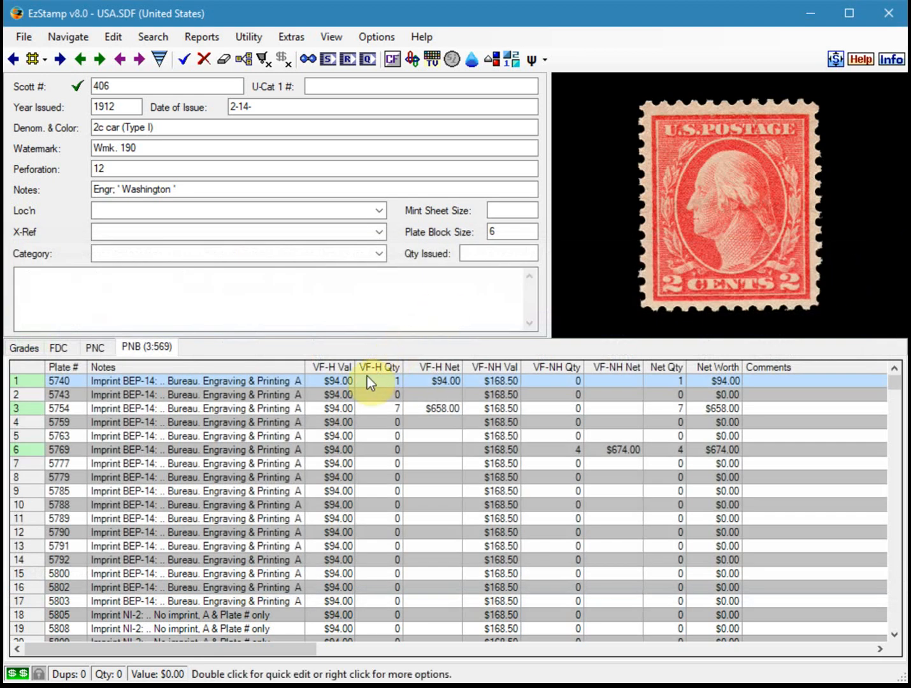
pyautogui.click(98, 59)
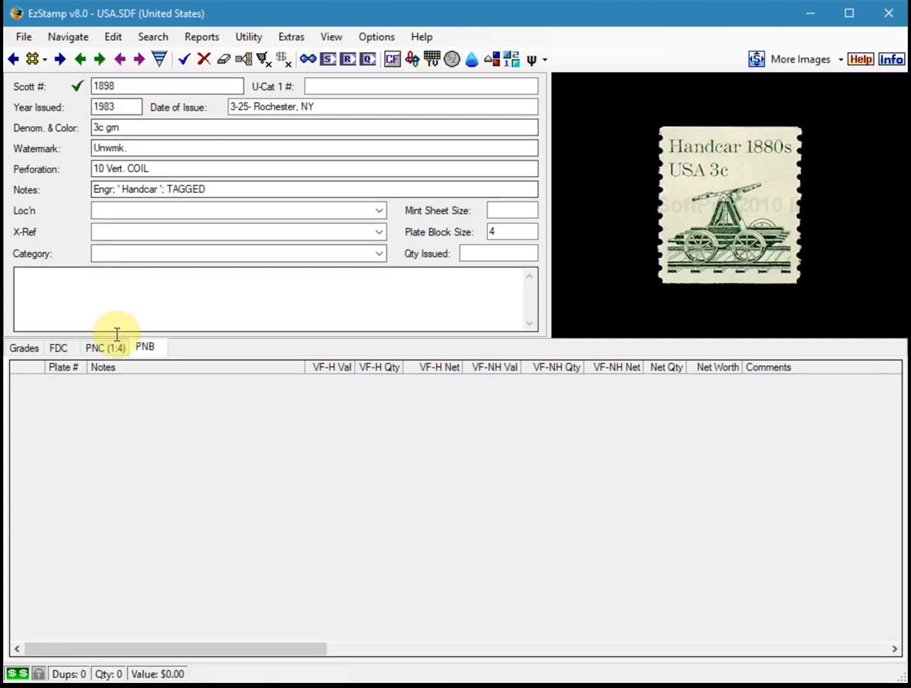
pyautogui.click(105, 347)
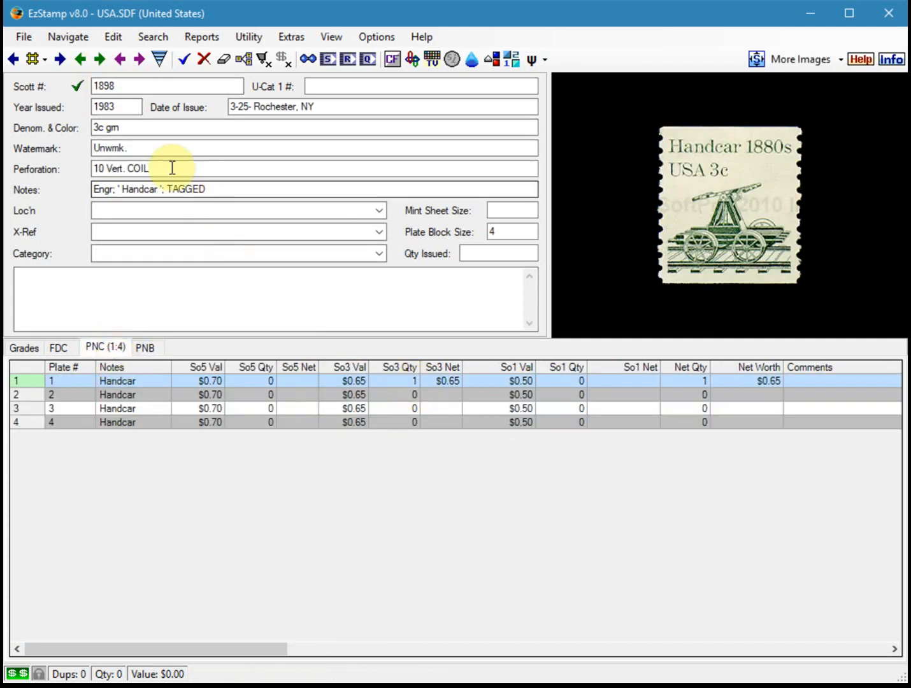
pyautogui.click(100, 59)
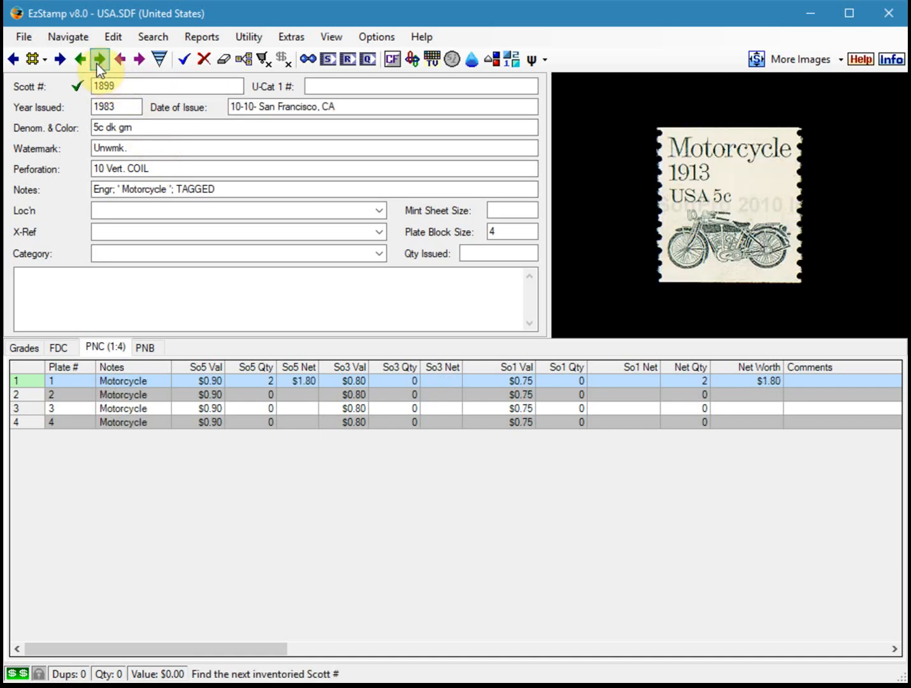
pyautogui.click(99, 58)
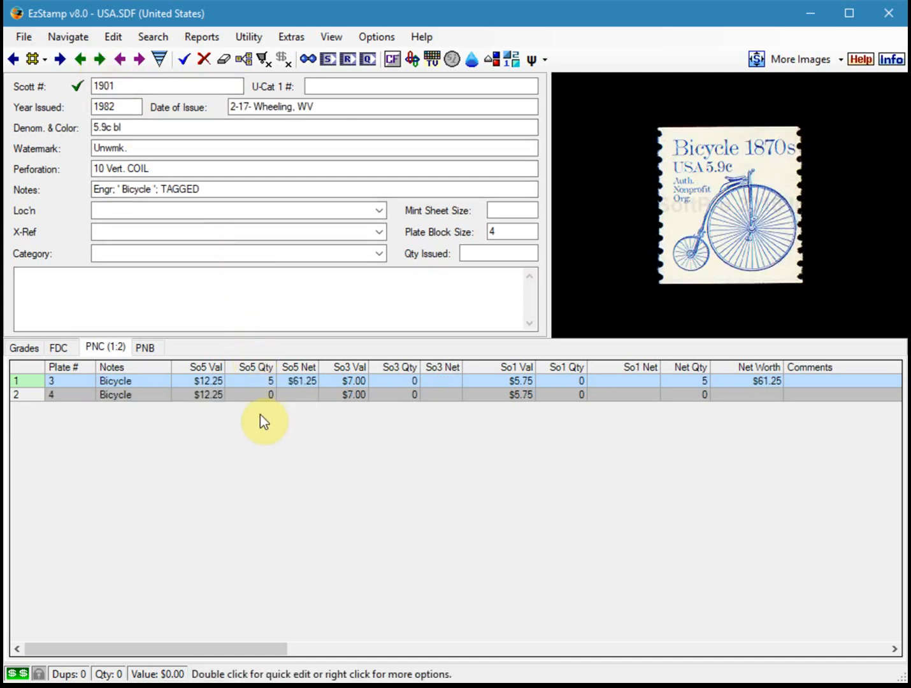
pyautogui.rightClick(265, 421)
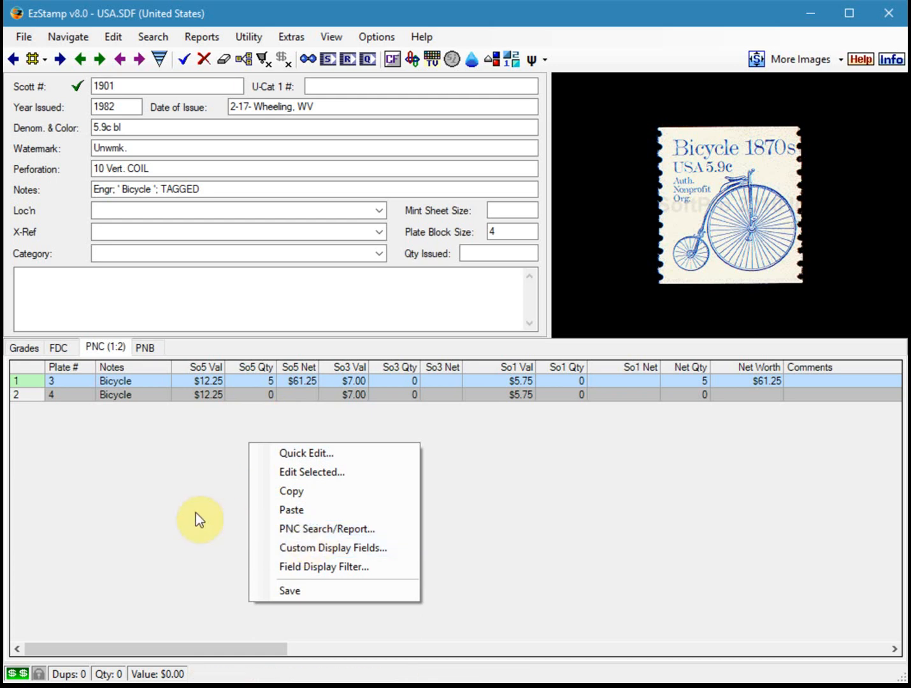
pyautogui.click(152, 36)
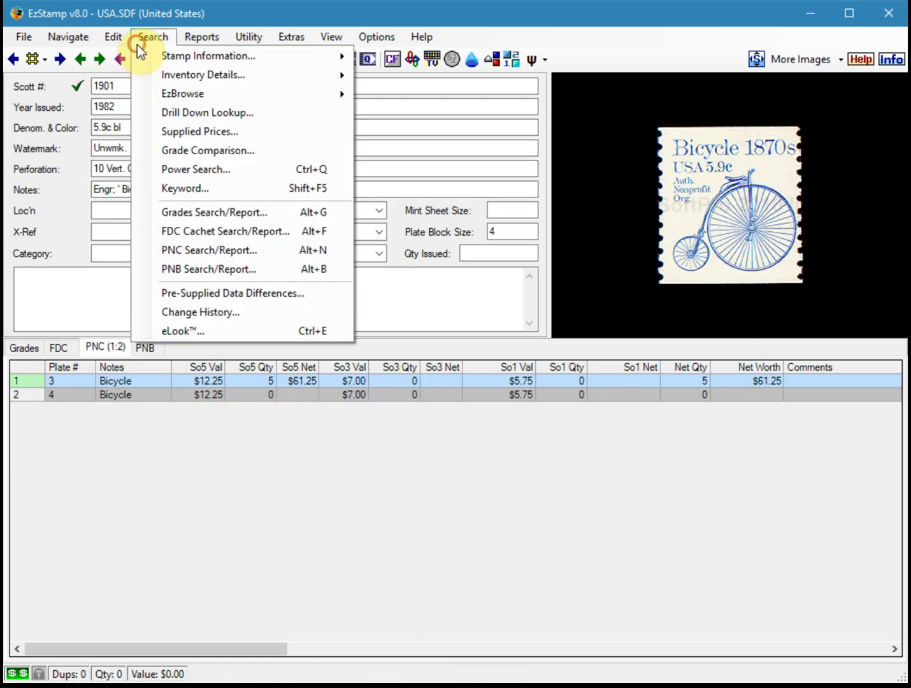
pyautogui.moveTo(280, 460)
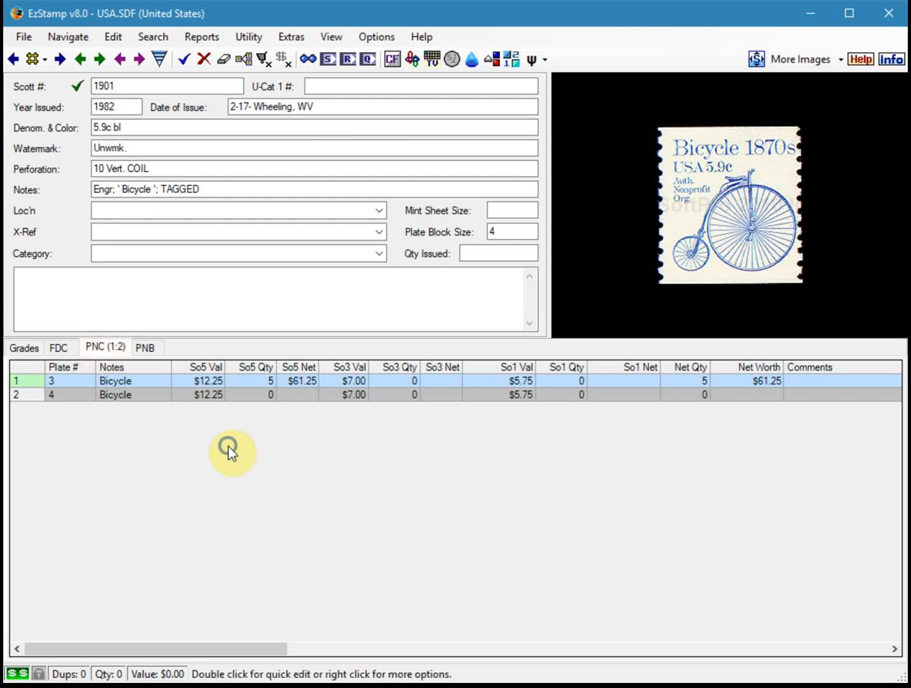
pyautogui.rightClick(232, 453)
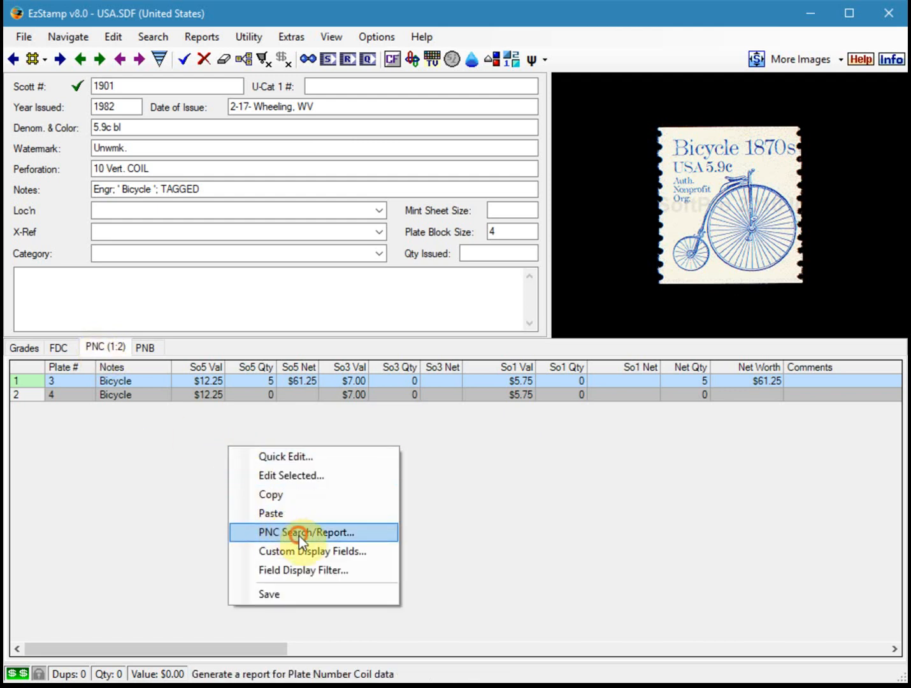
pyautogui.click(305, 533)
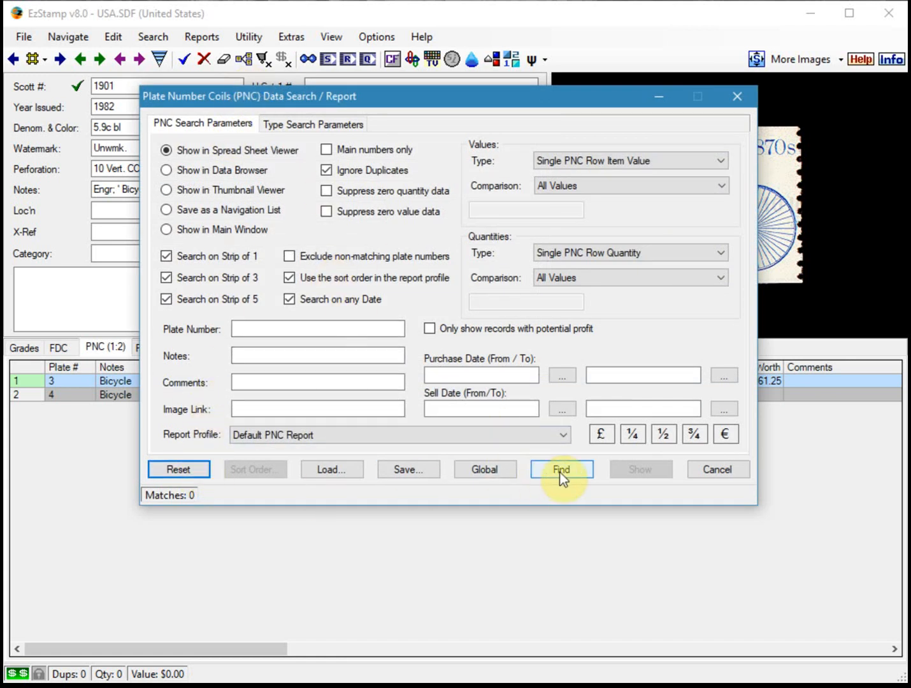
pyautogui.click(561, 469)
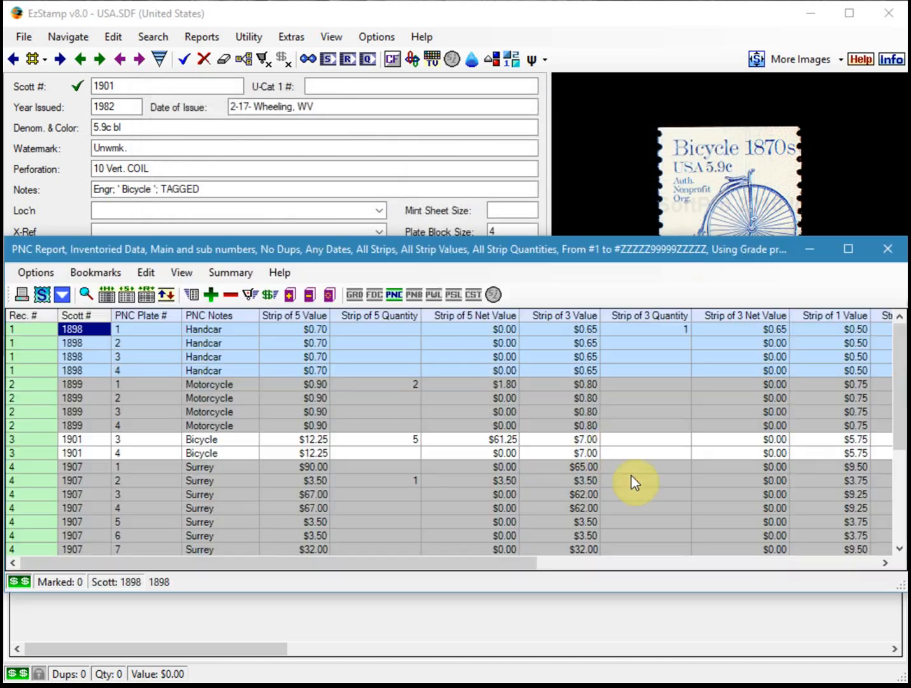
pyautogui.moveTo(586, 436)
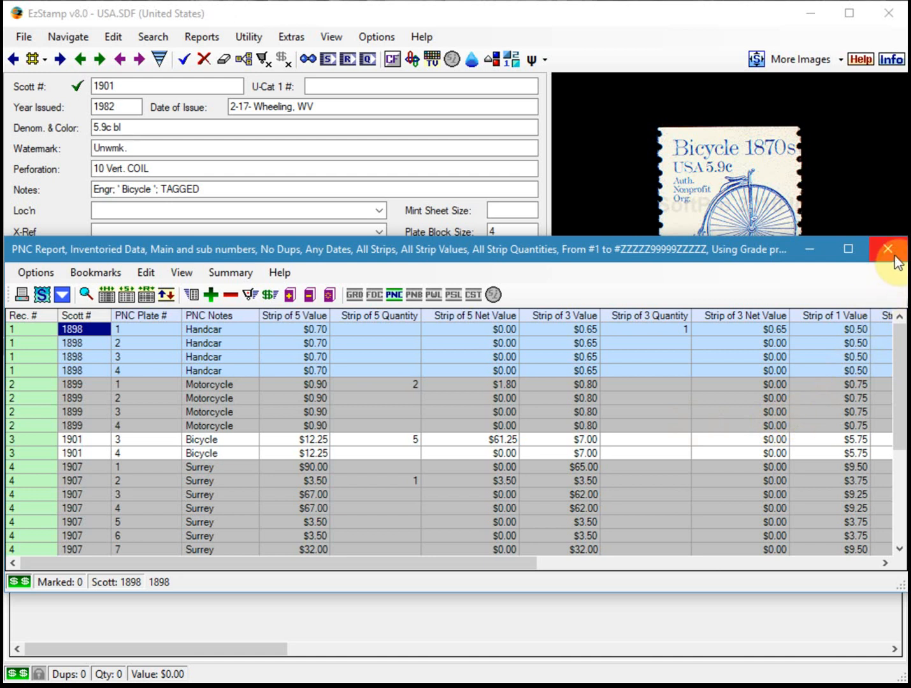
pyautogui.click(887, 249)
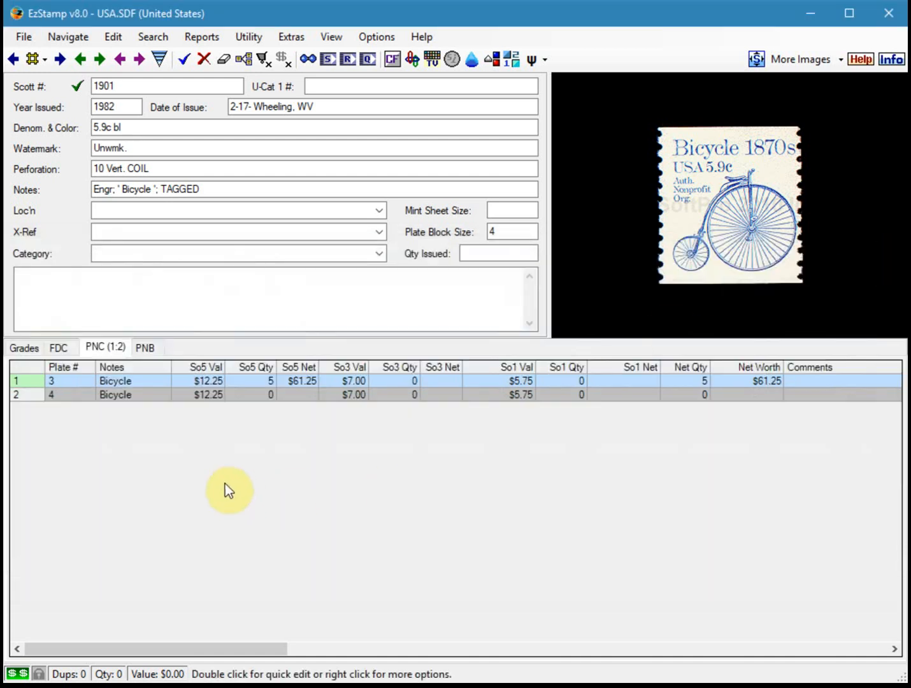
pyautogui.moveTo(248, 454)
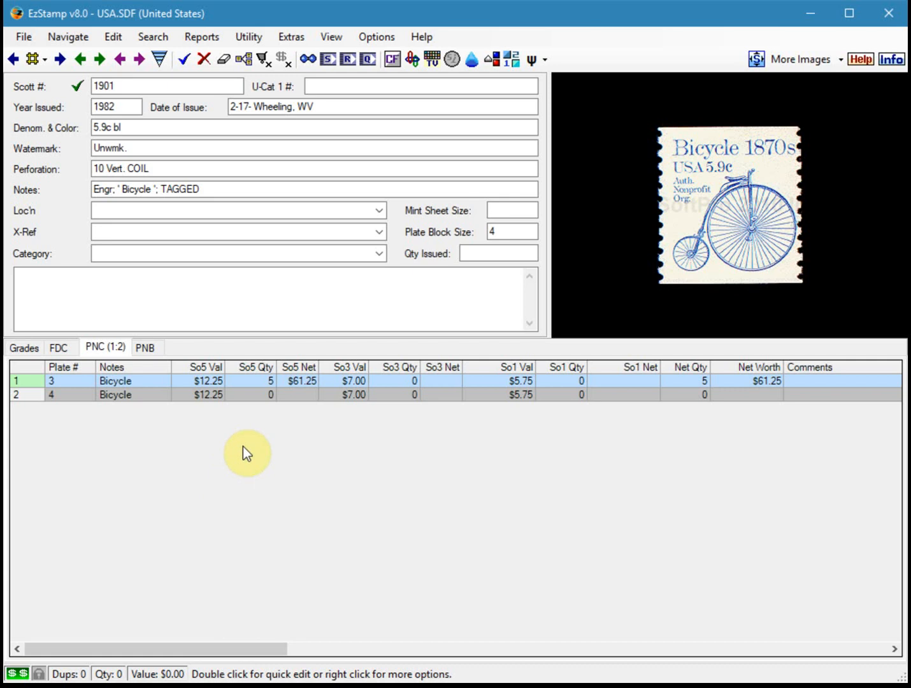
# Run a PNC search excluding non-matching plates with row quantity Greater Than 0
pyautogui.rightClick(247, 452)
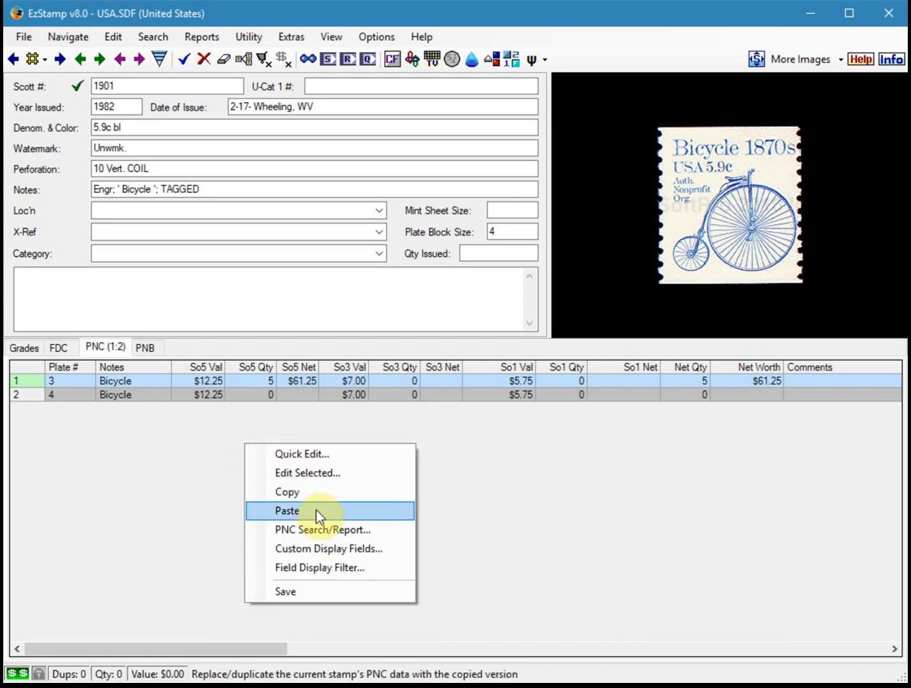
pyautogui.moveTo(321, 530)
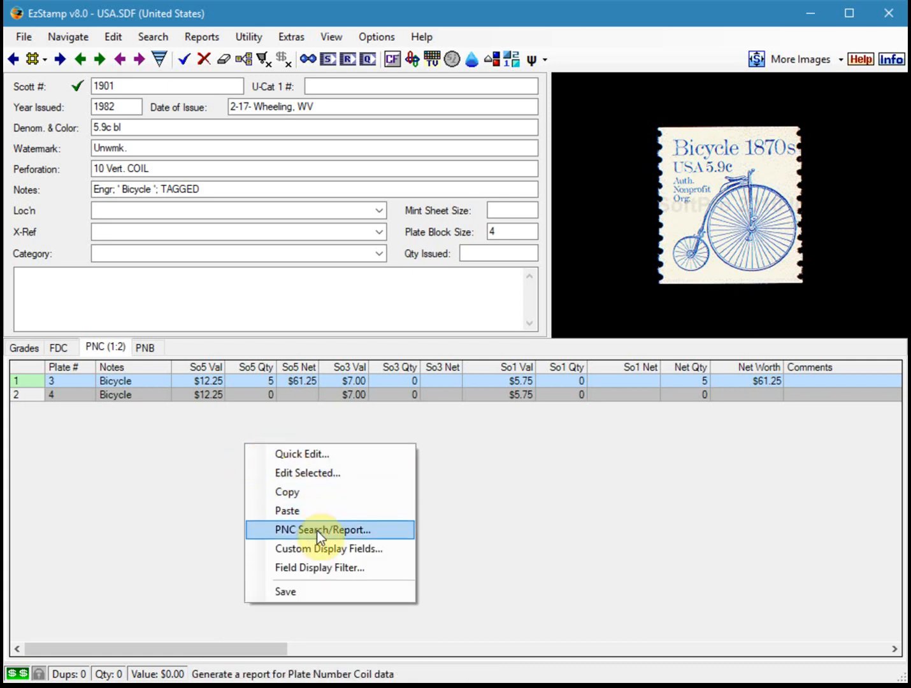
pyautogui.click(324, 530)
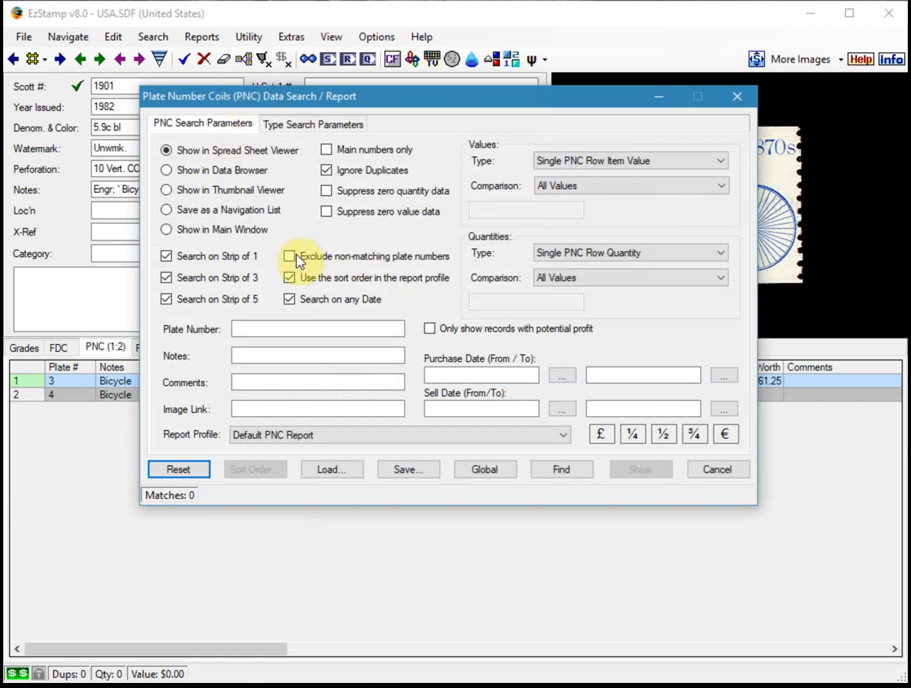
pyautogui.click(291, 256)
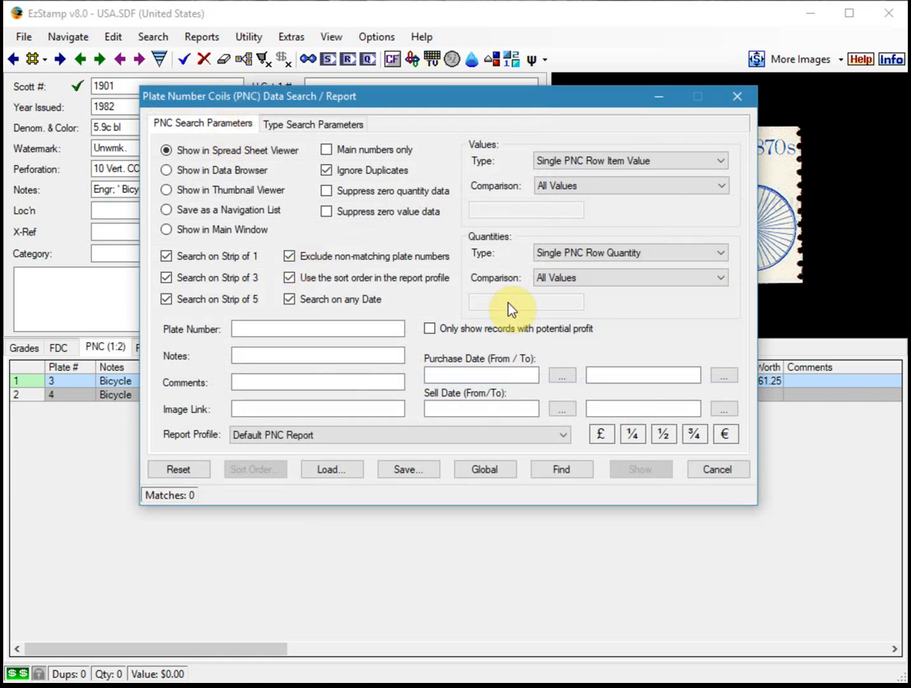
pyautogui.click(629, 278)
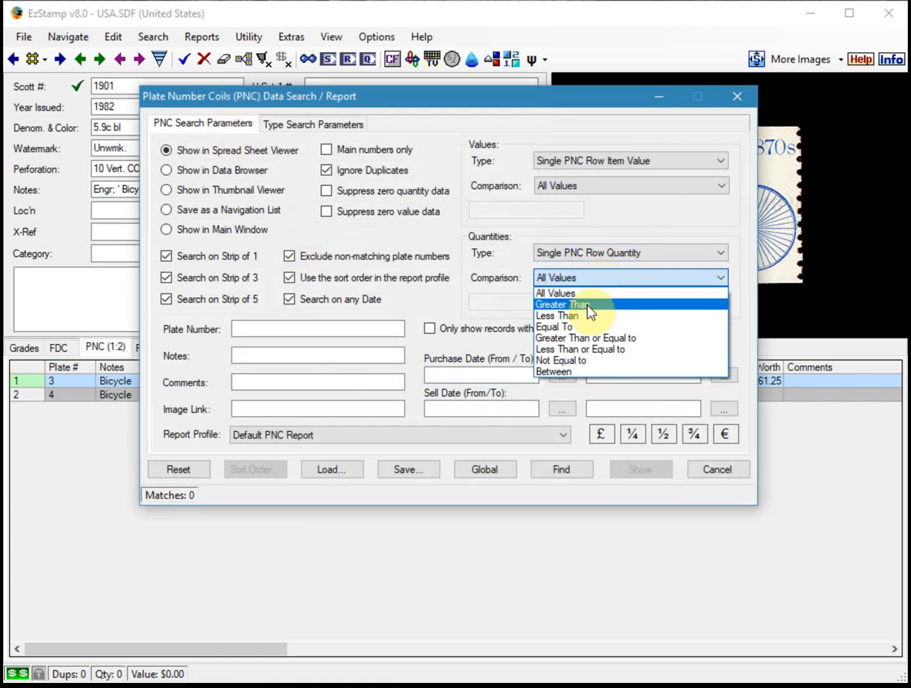
pyautogui.click(564, 303)
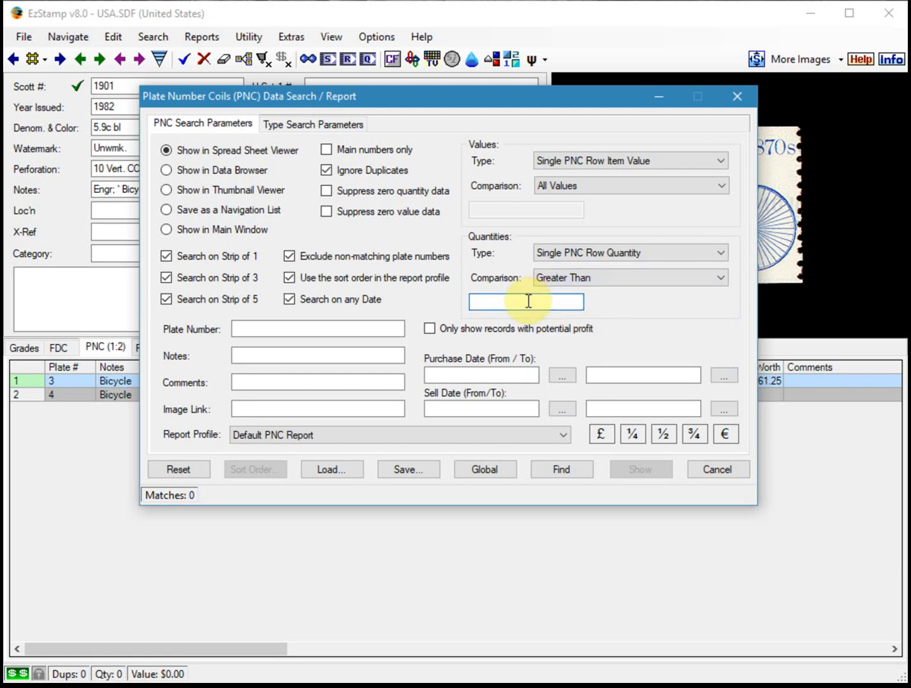
pyautogui.write('0')
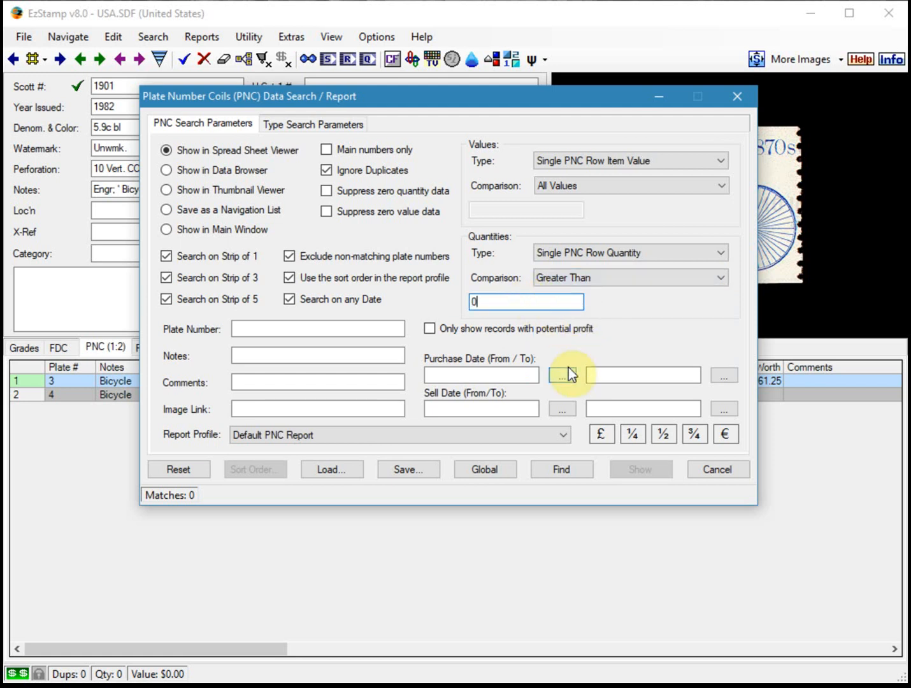
pyautogui.click(640, 469)
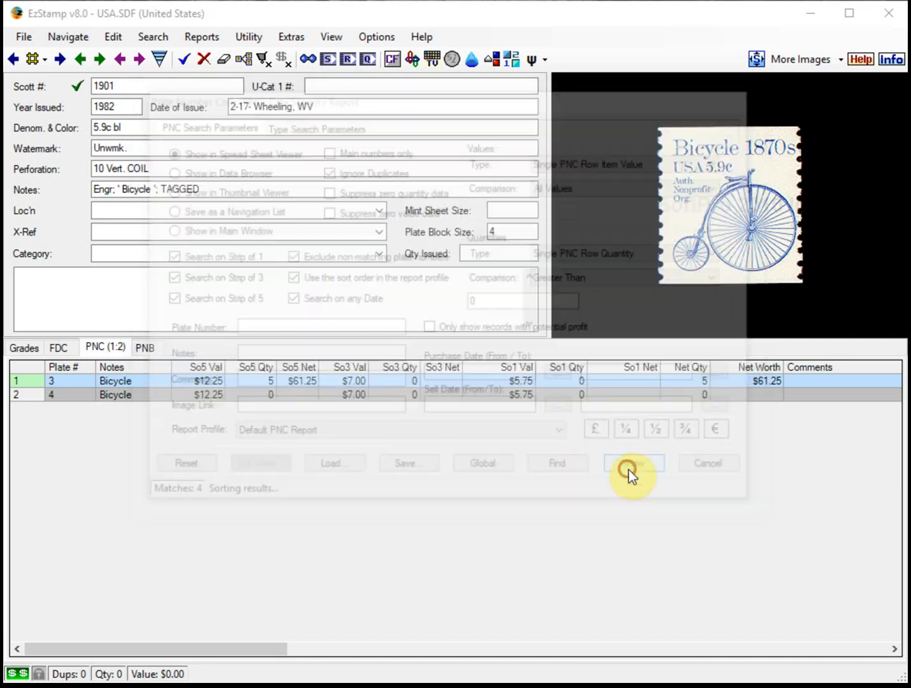
# Show the filtered report of inventoried coils 1898, 1899, 1901 and 1907, then close it
pyautogui.click(635, 464)
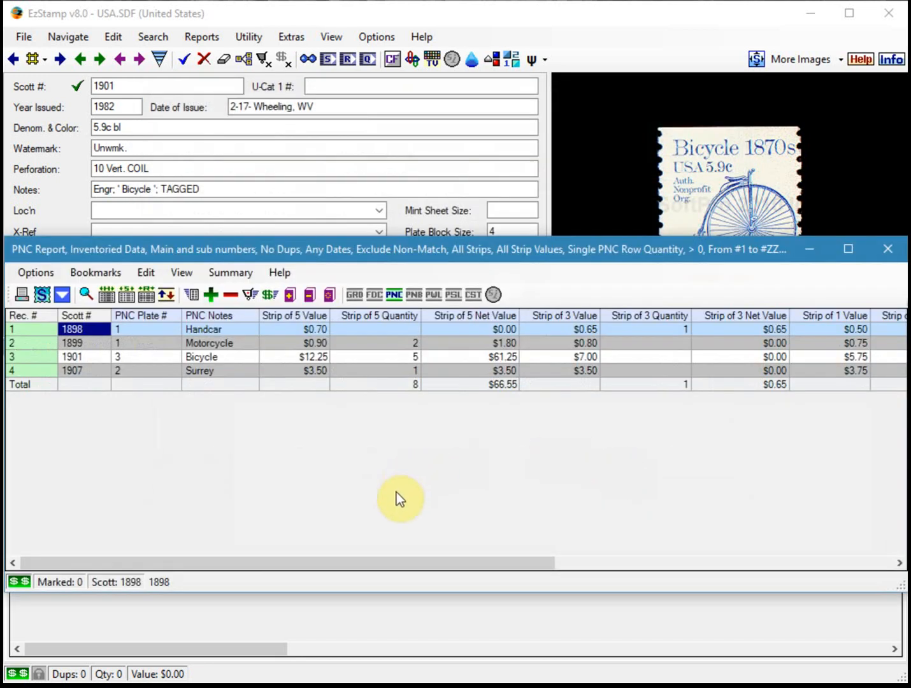
pyautogui.moveTo(168, 339)
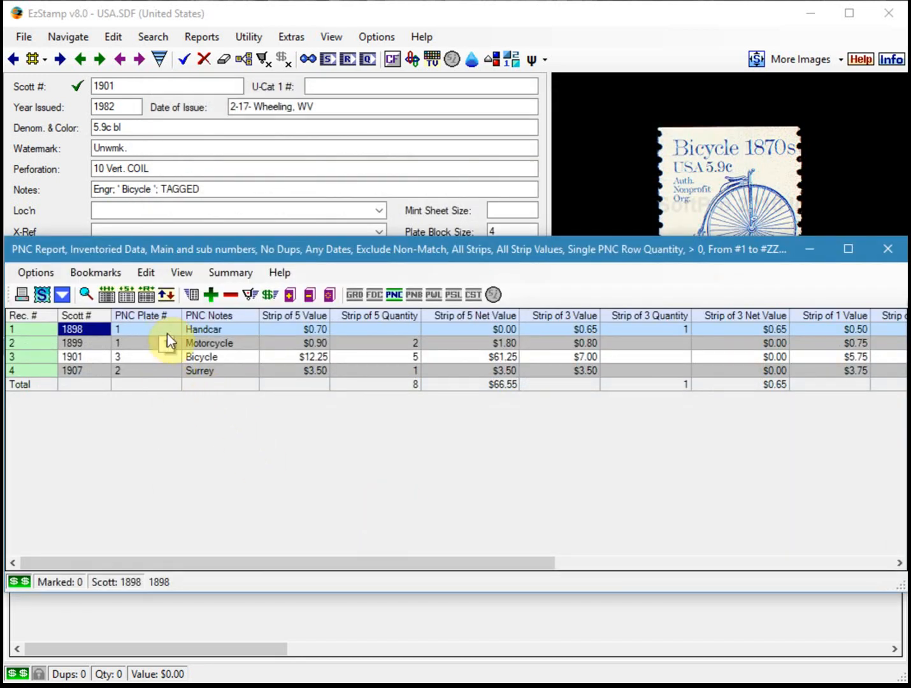
pyautogui.moveTo(421, 346)
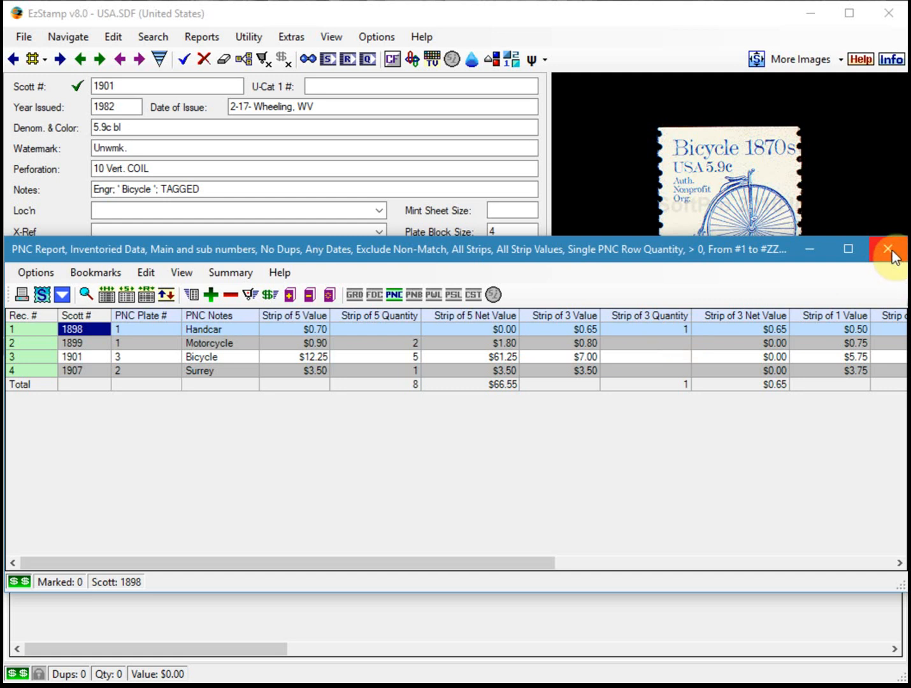
pyautogui.click(888, 249)
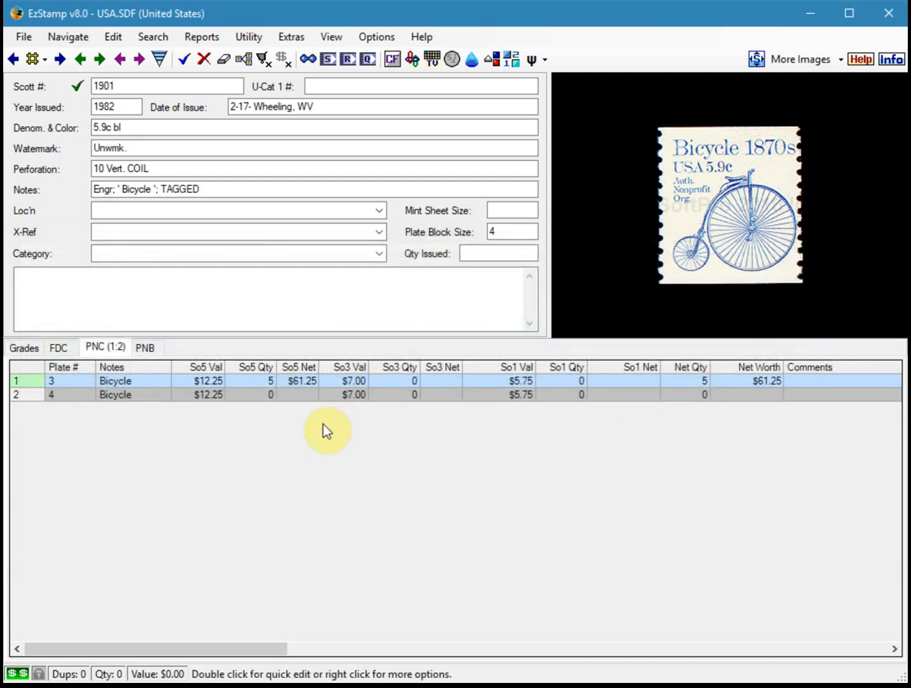